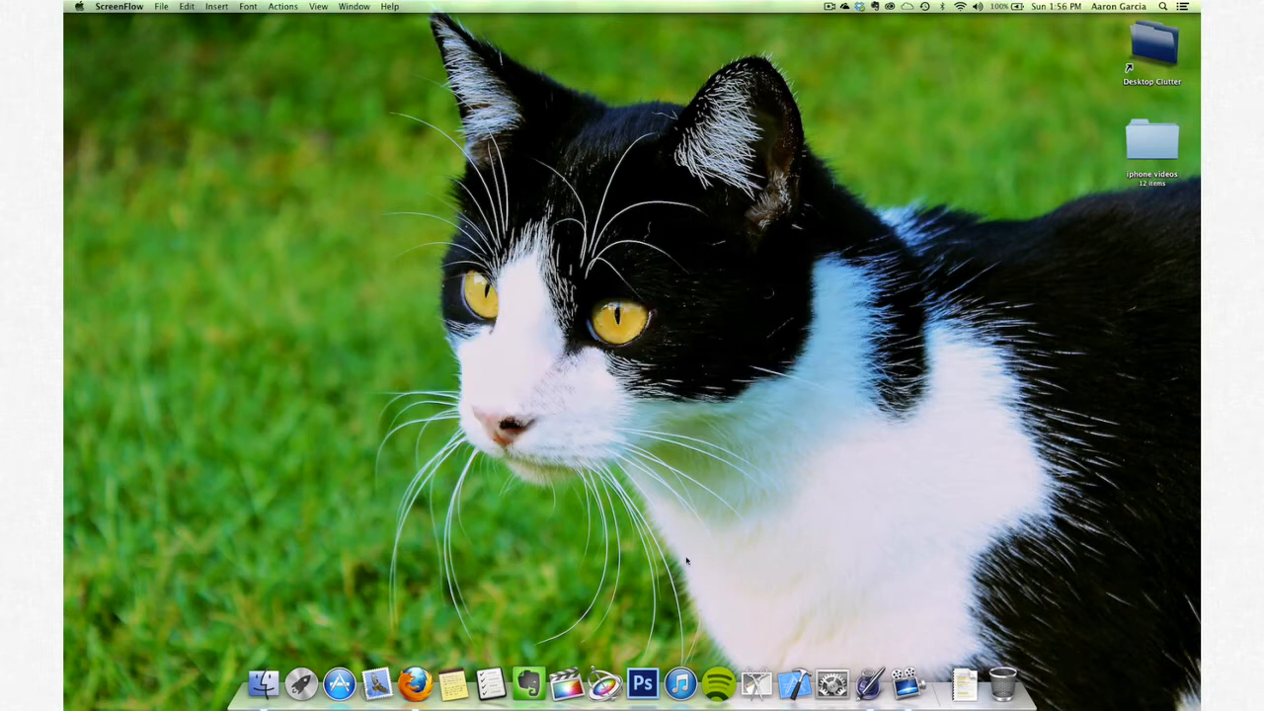
Start a blank Pages document listing domain ideas such as ajg.com and aaron.com
click(868, 670)
text(ajg)
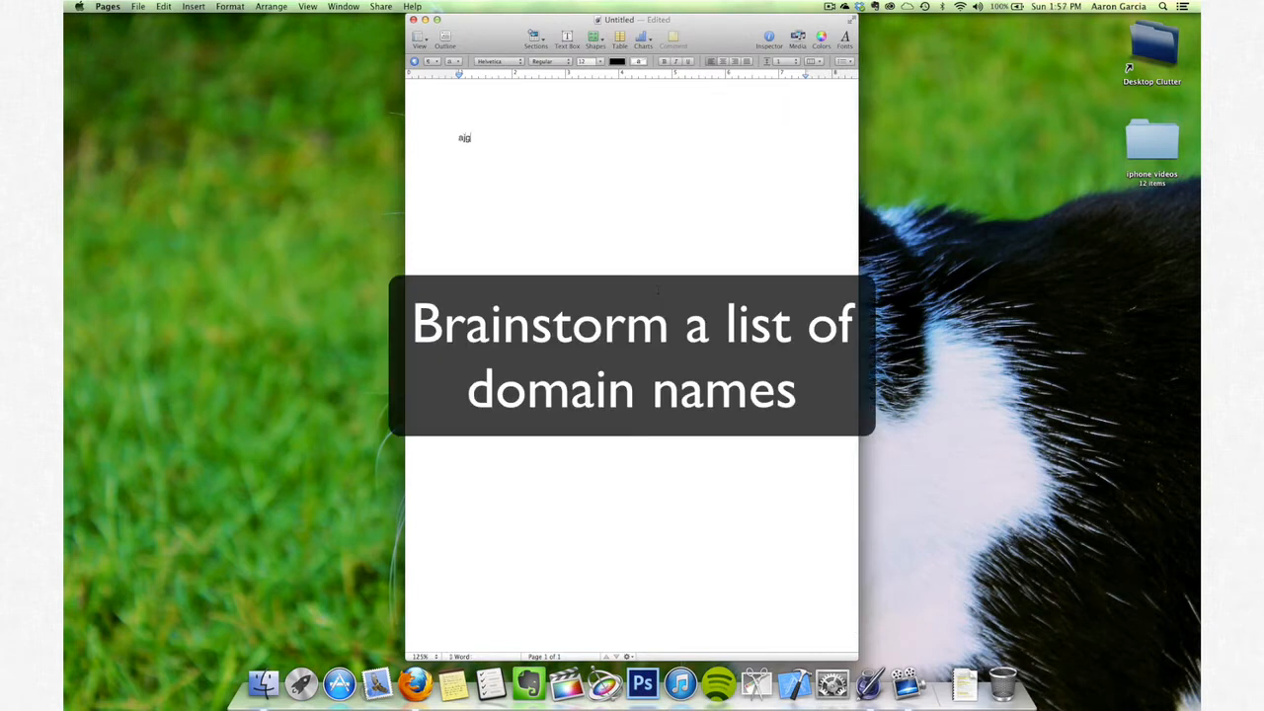
text(.com)
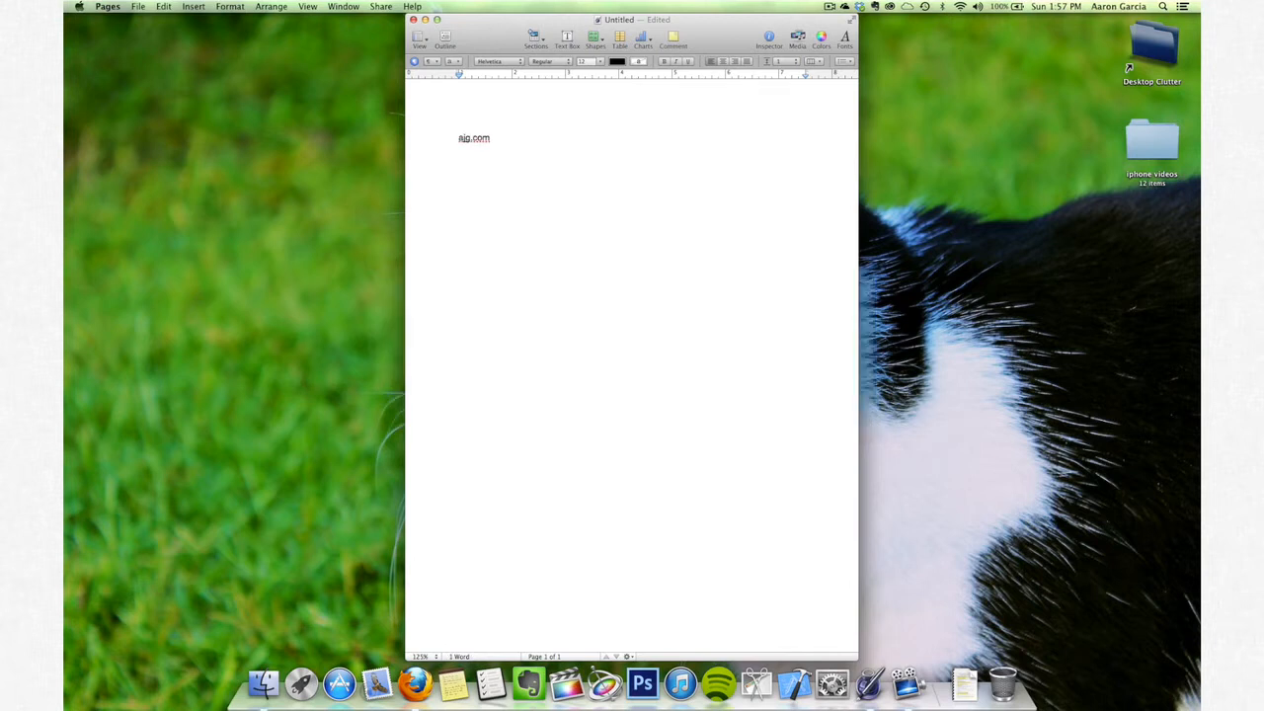
text(aaron.com)
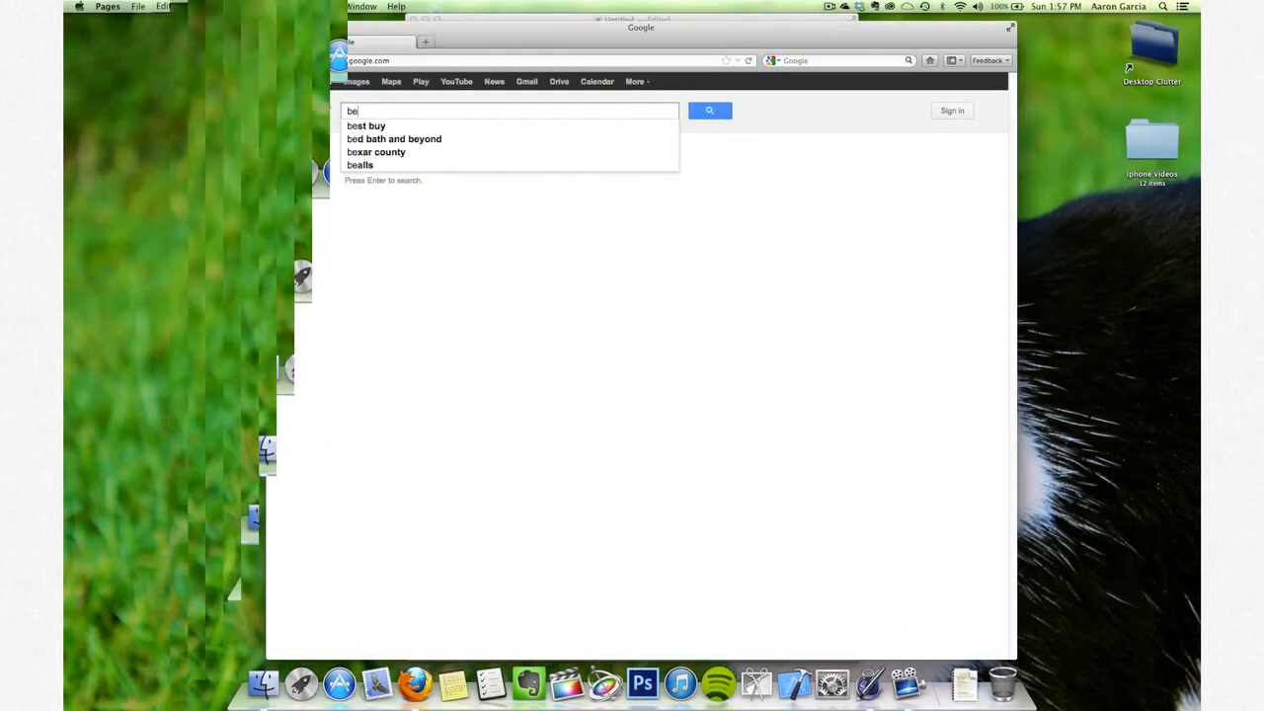
Search Google for 'best web hosting' and follow a ranking to iPage's hosting features page
text(best web hosting)
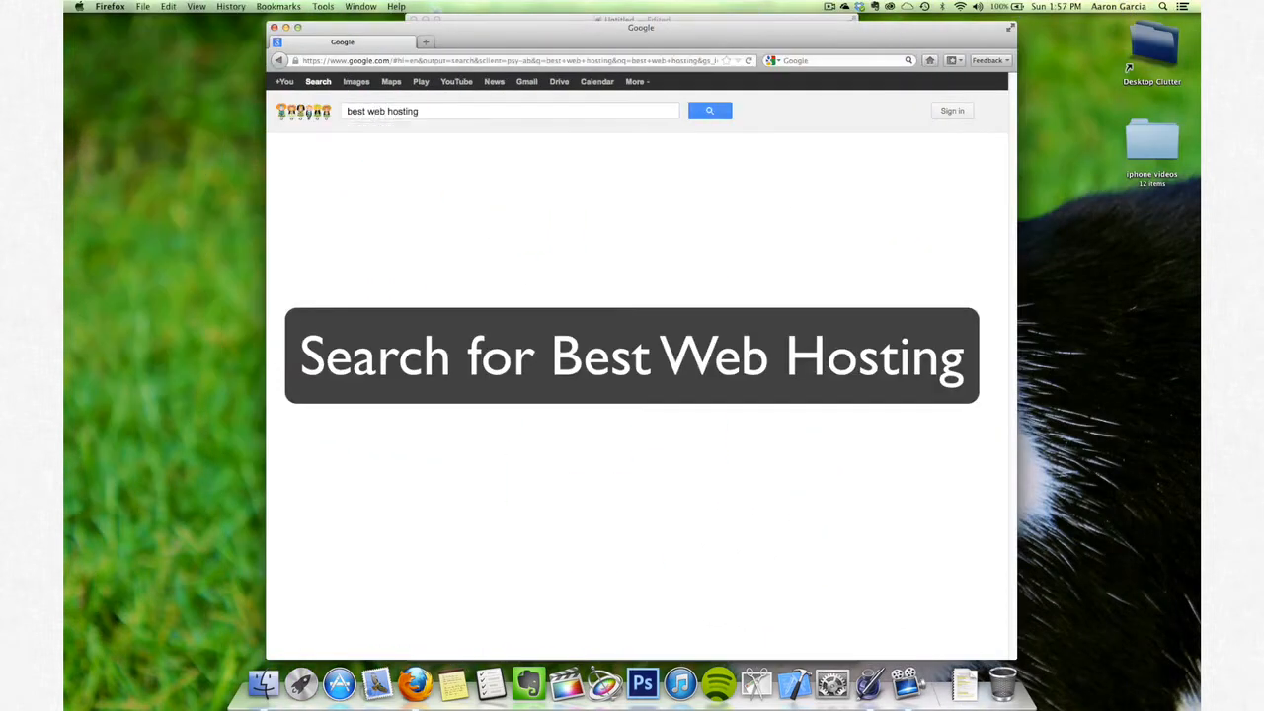
click(709, 111)
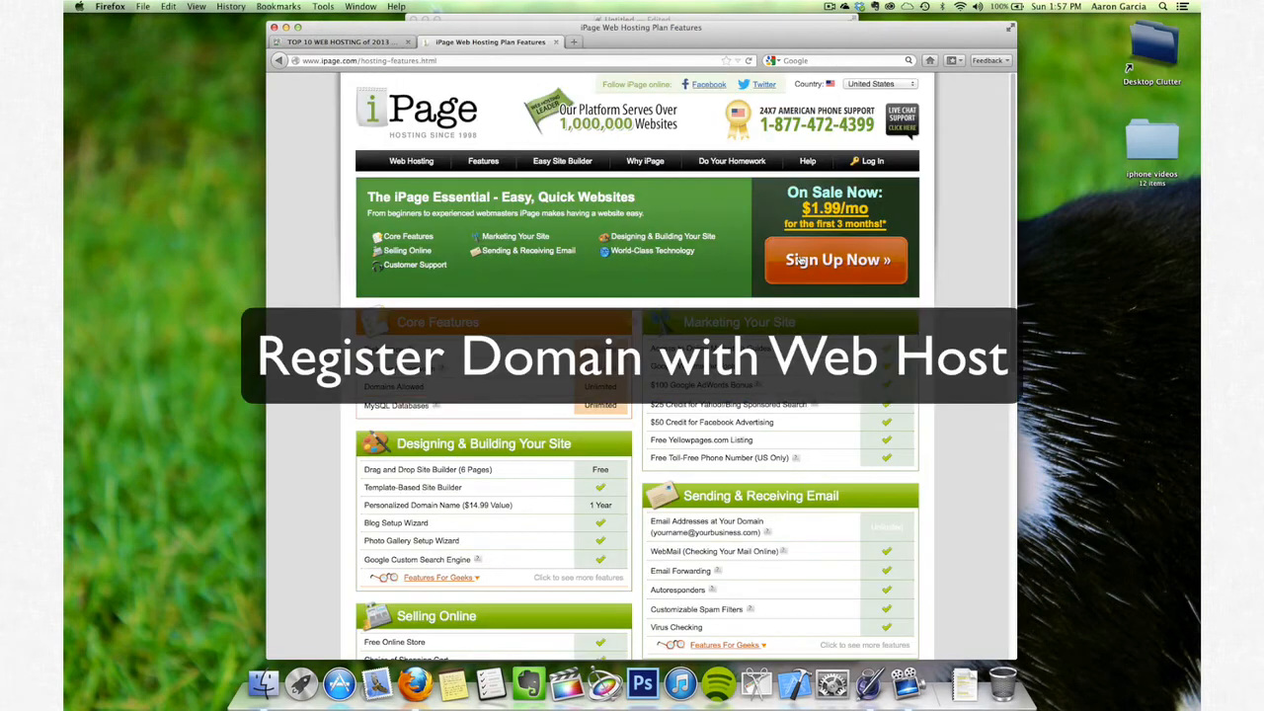
click(835, 259)
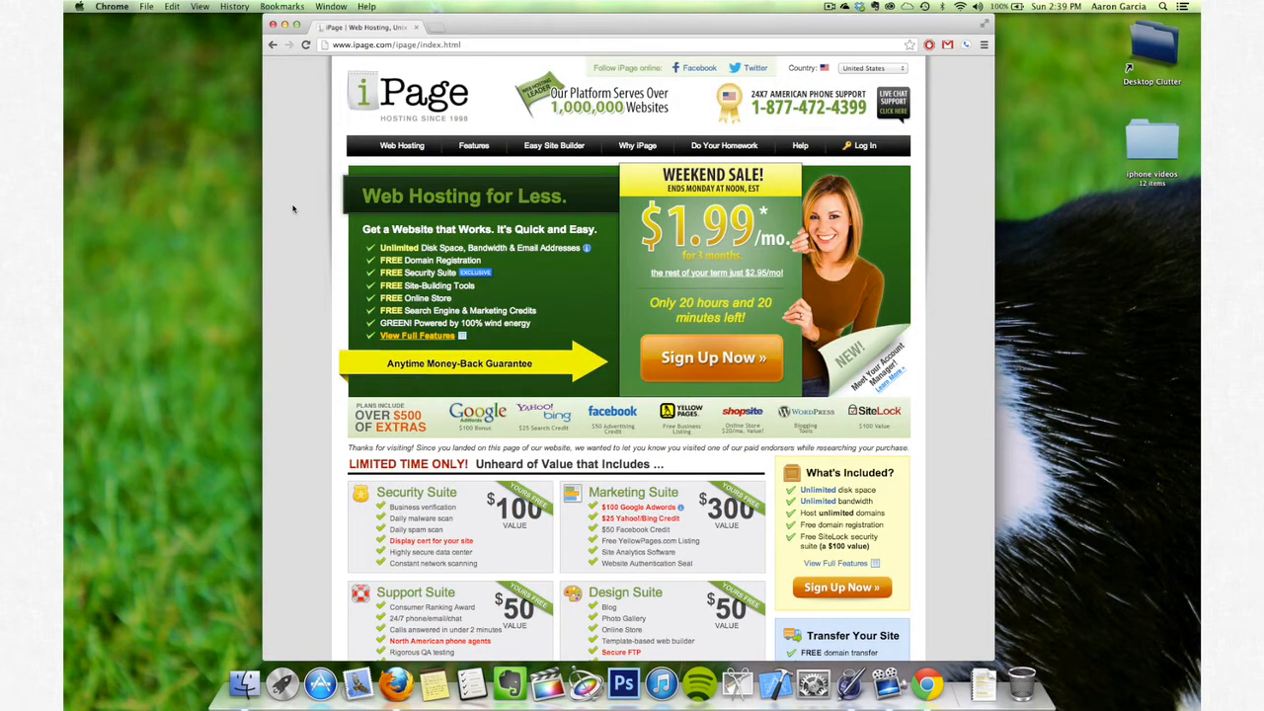
Log in to the existing iPage account to open its Control Panel
click(865, 145)
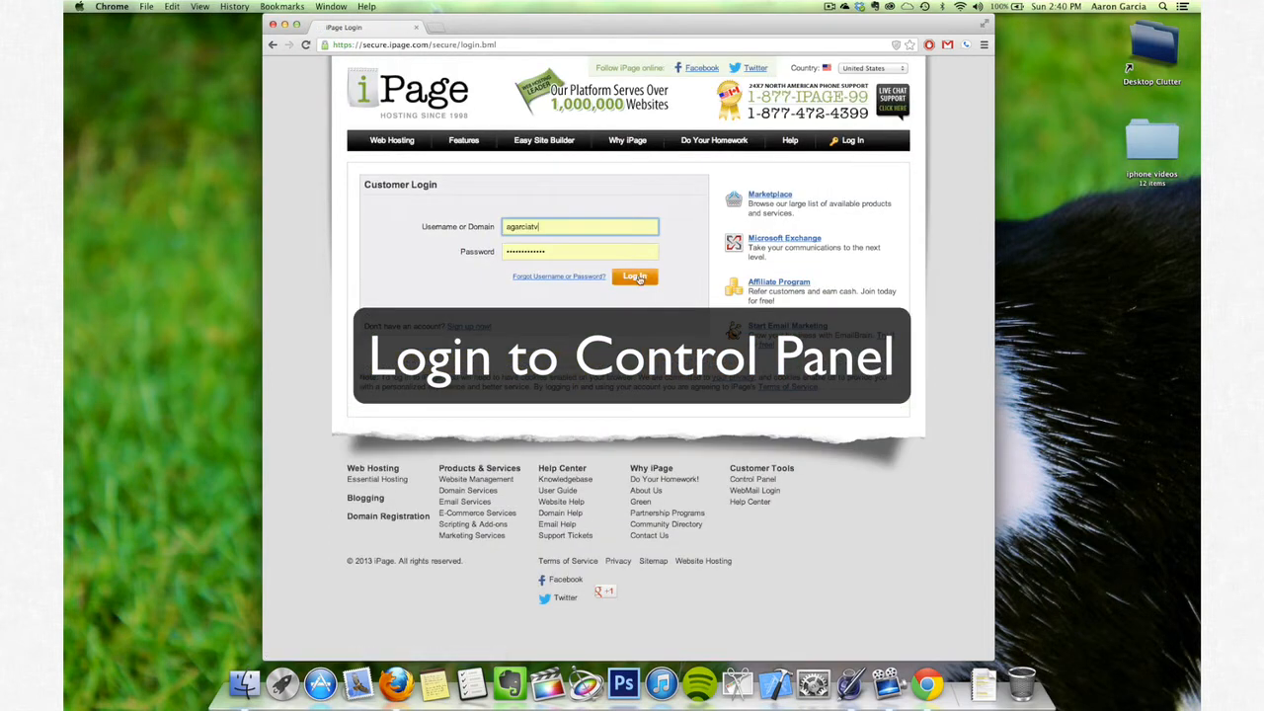
click(634, 276)
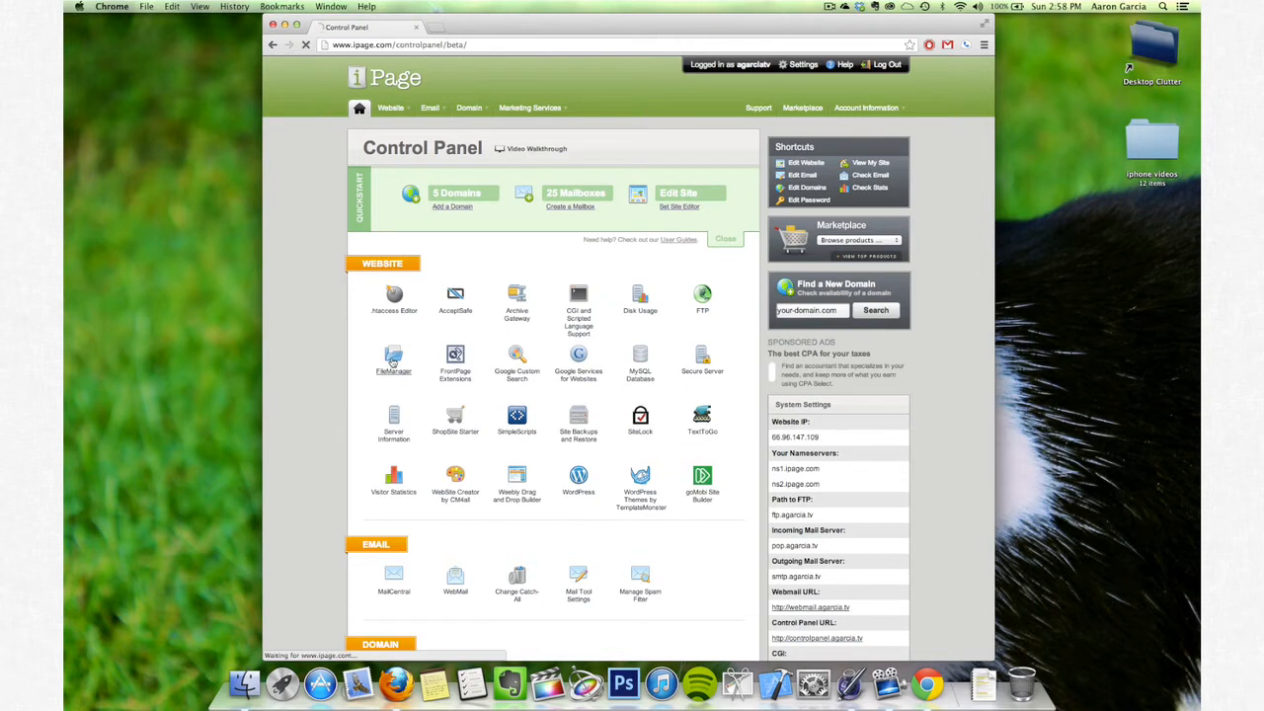
Create the exampledirectory folder in root via File Manager, then return to the Control Panel
click(393, 361)
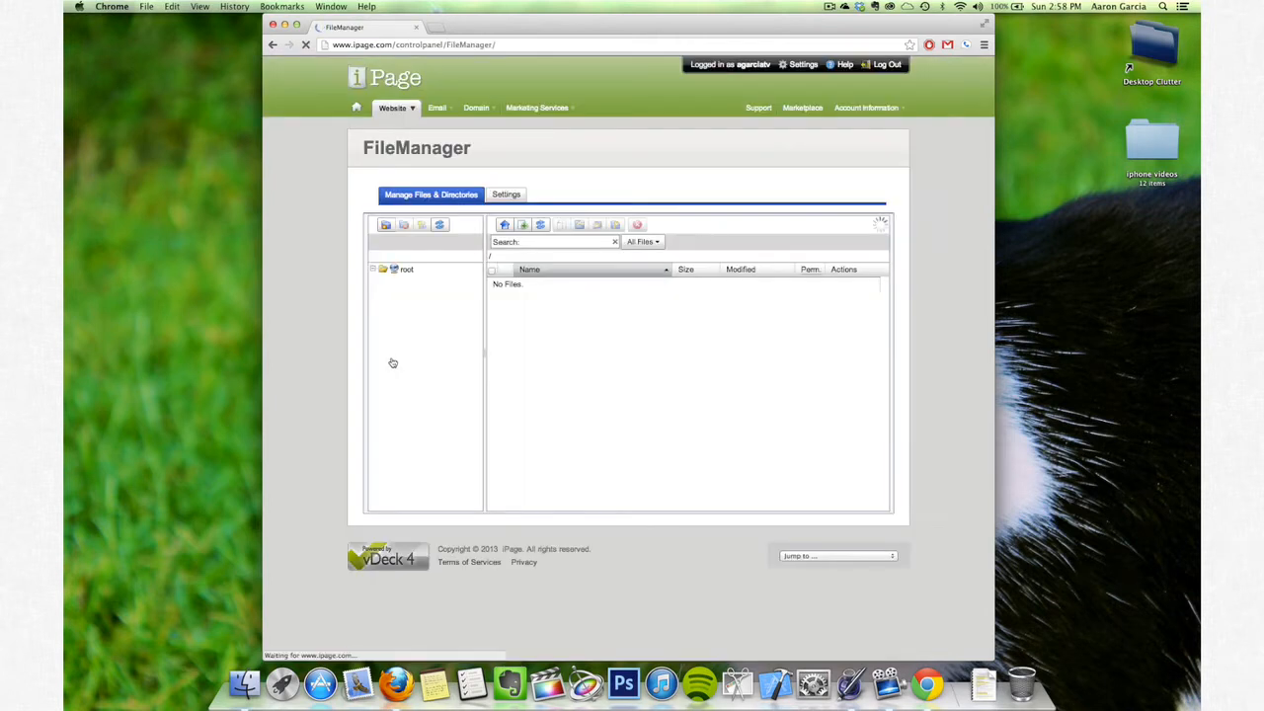
click(373, 268)
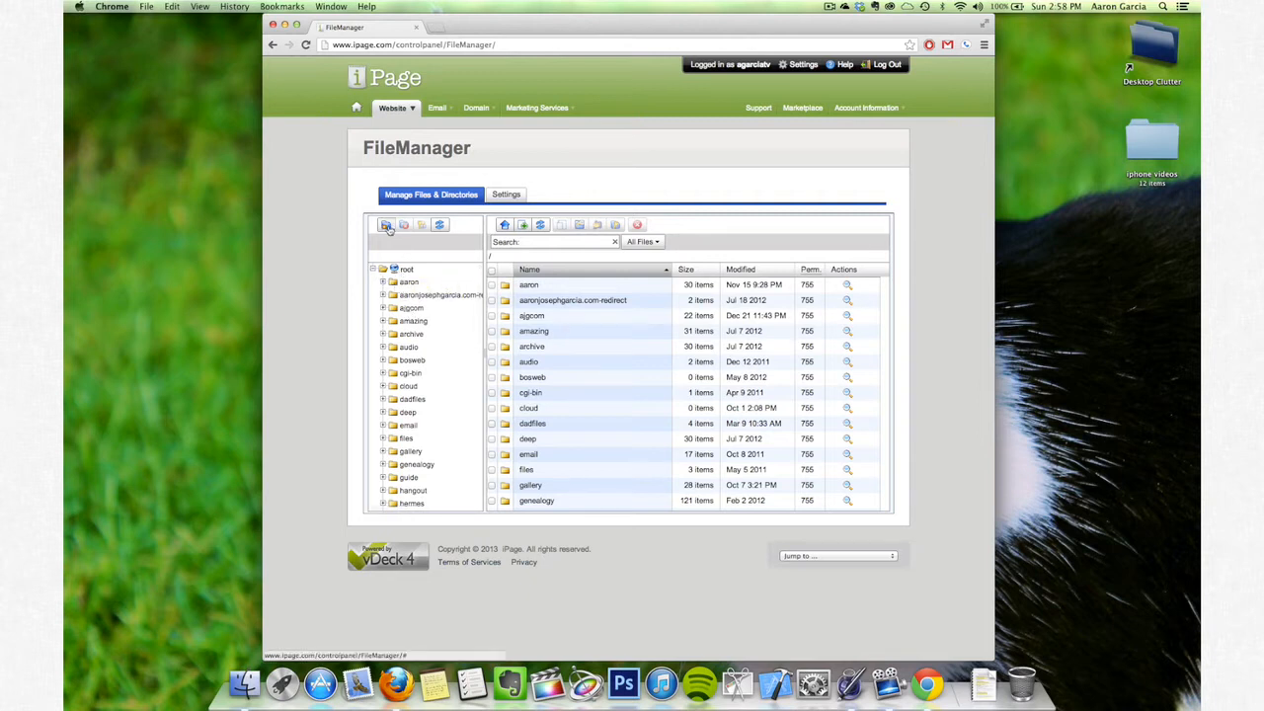
click(386, 225)
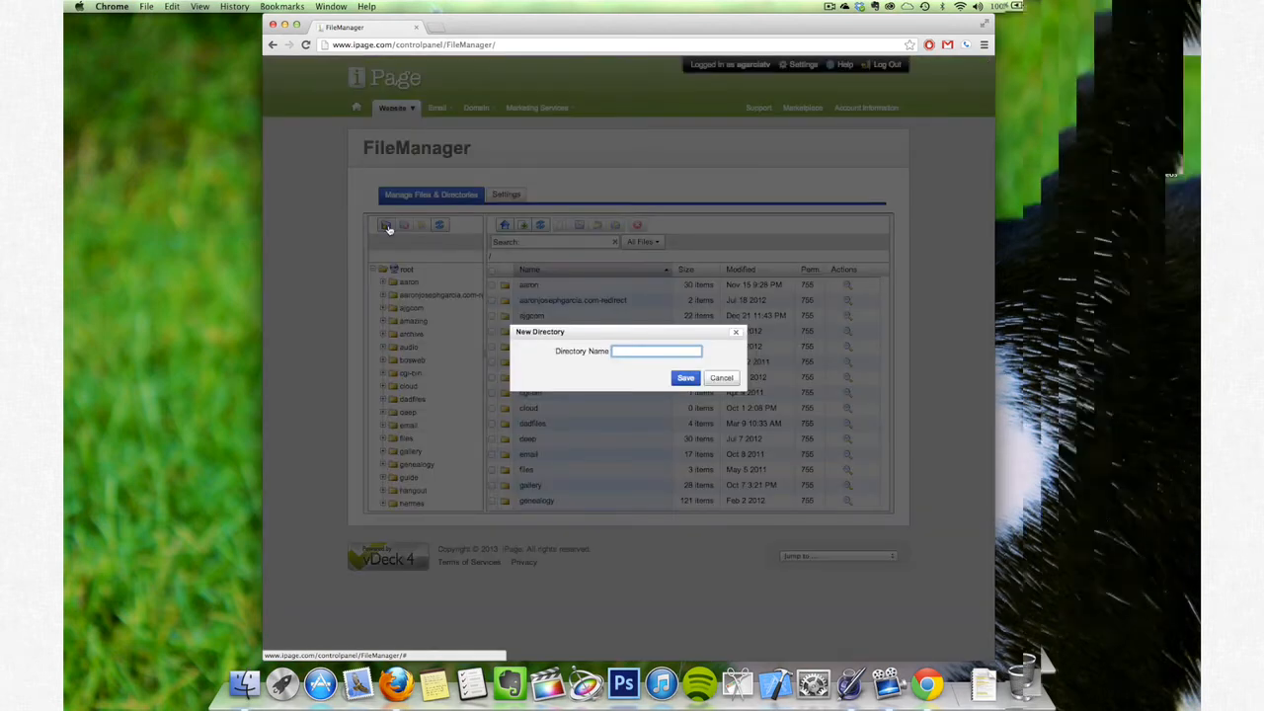
click(686, 378)
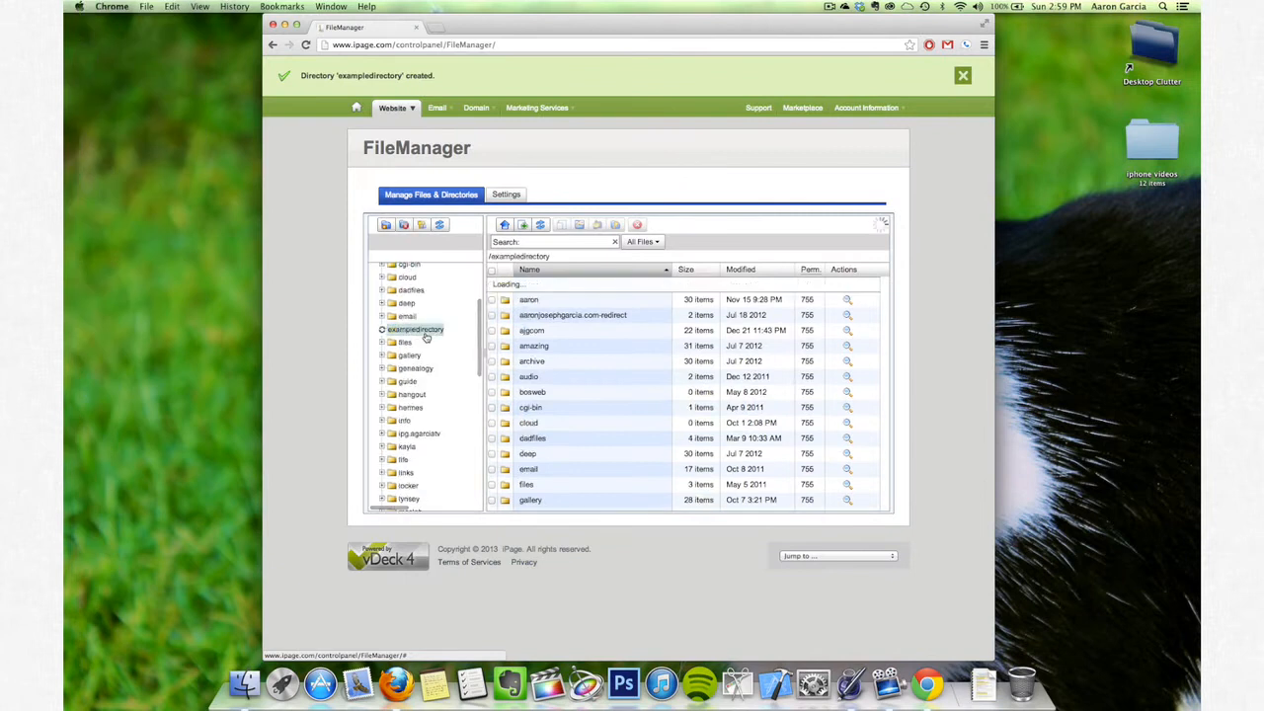
click(415, 329)
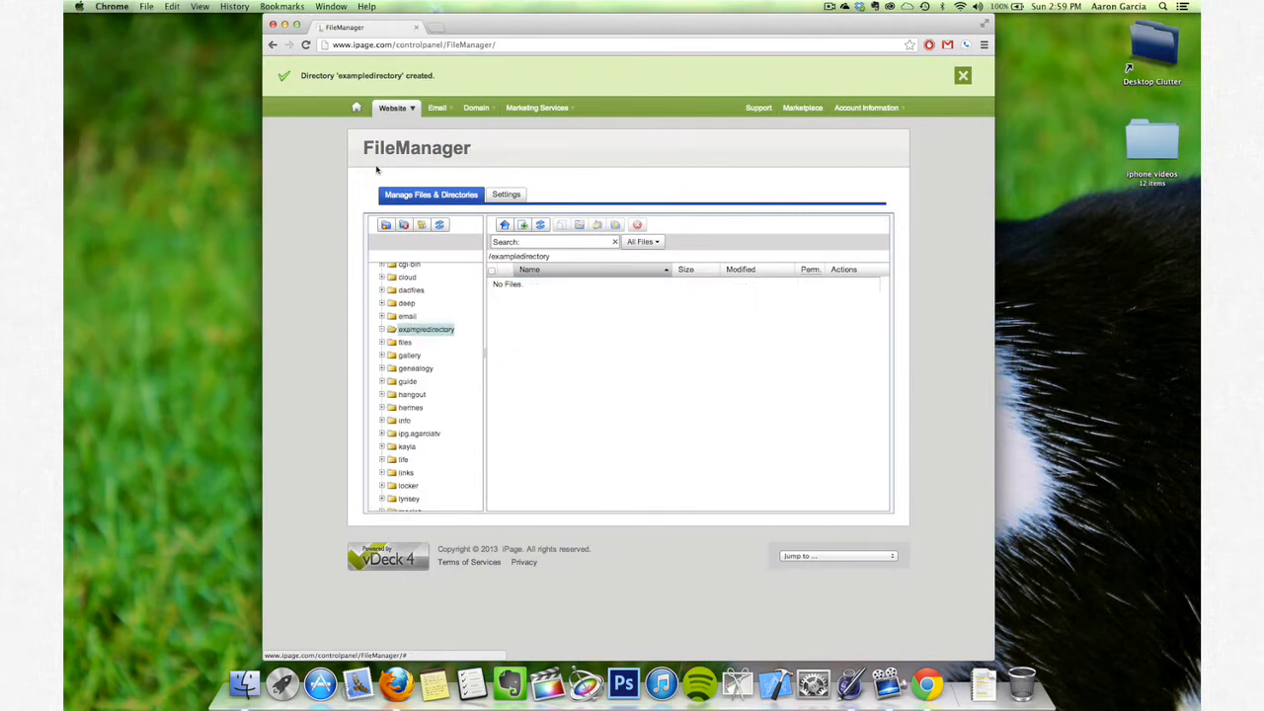
click(359, 107)
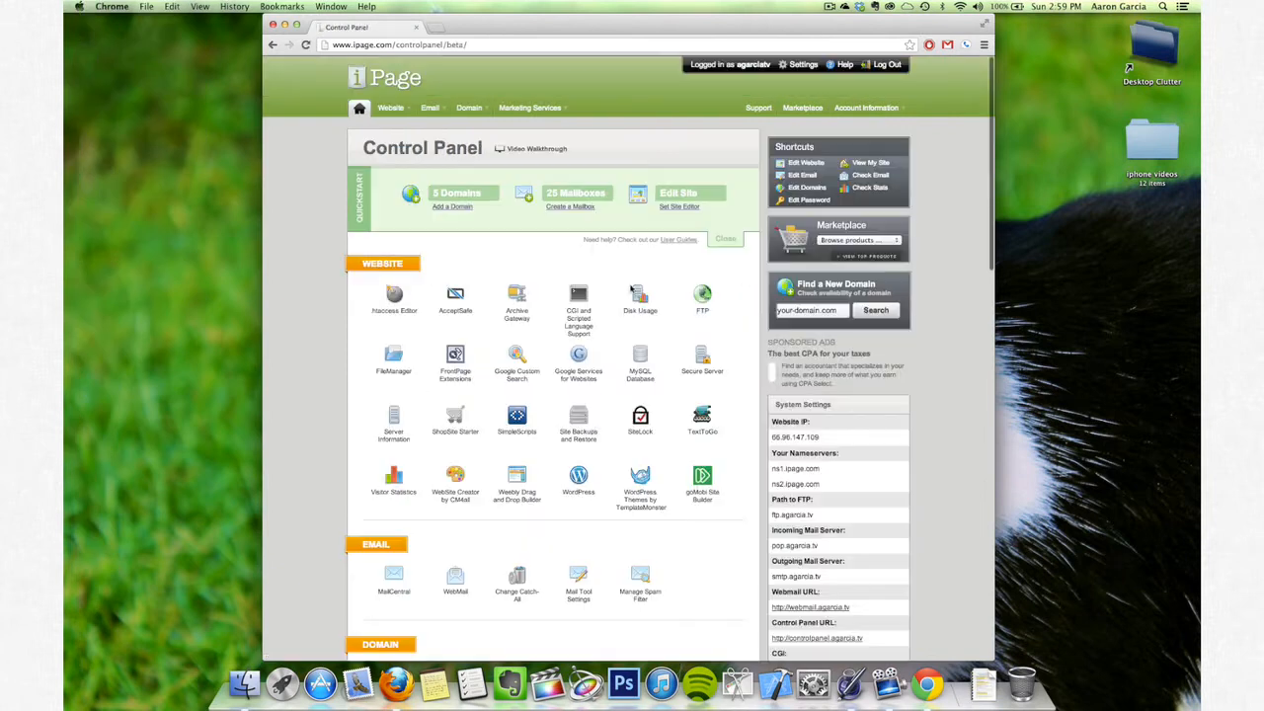
Fill in a new FTP account with home directory /exampledirectory
click(702, 296)
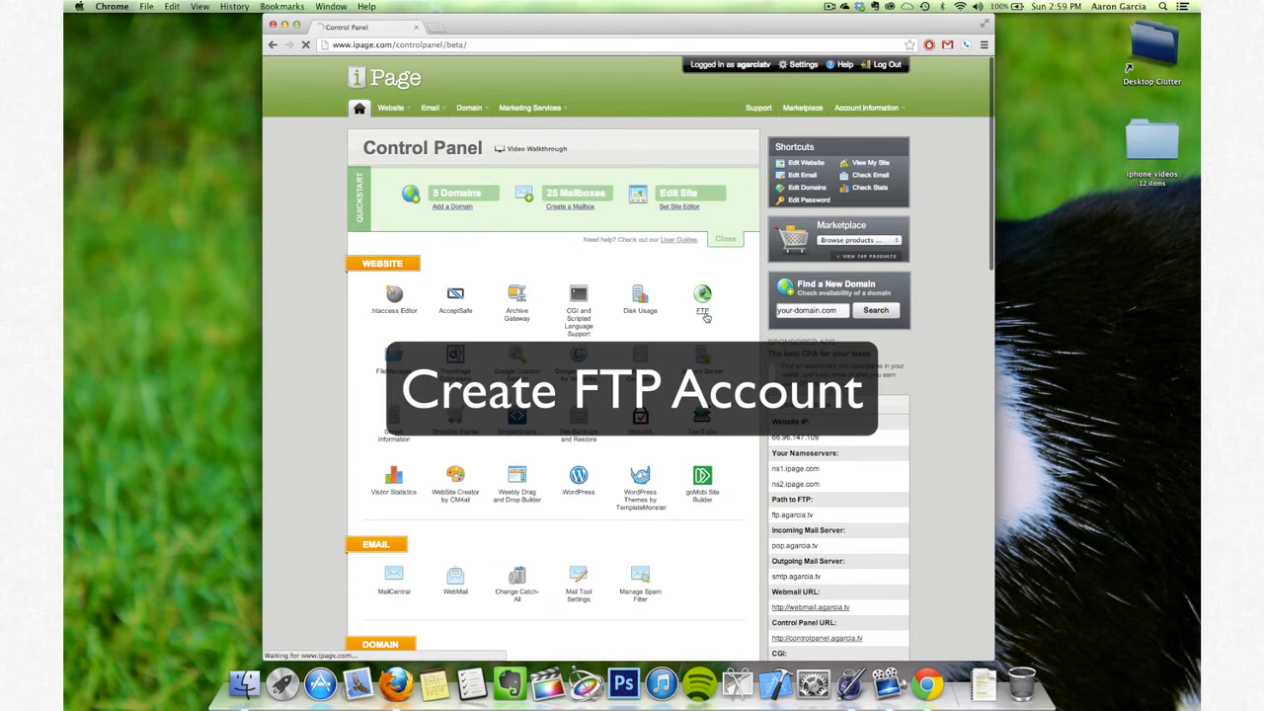
click(702, 294)
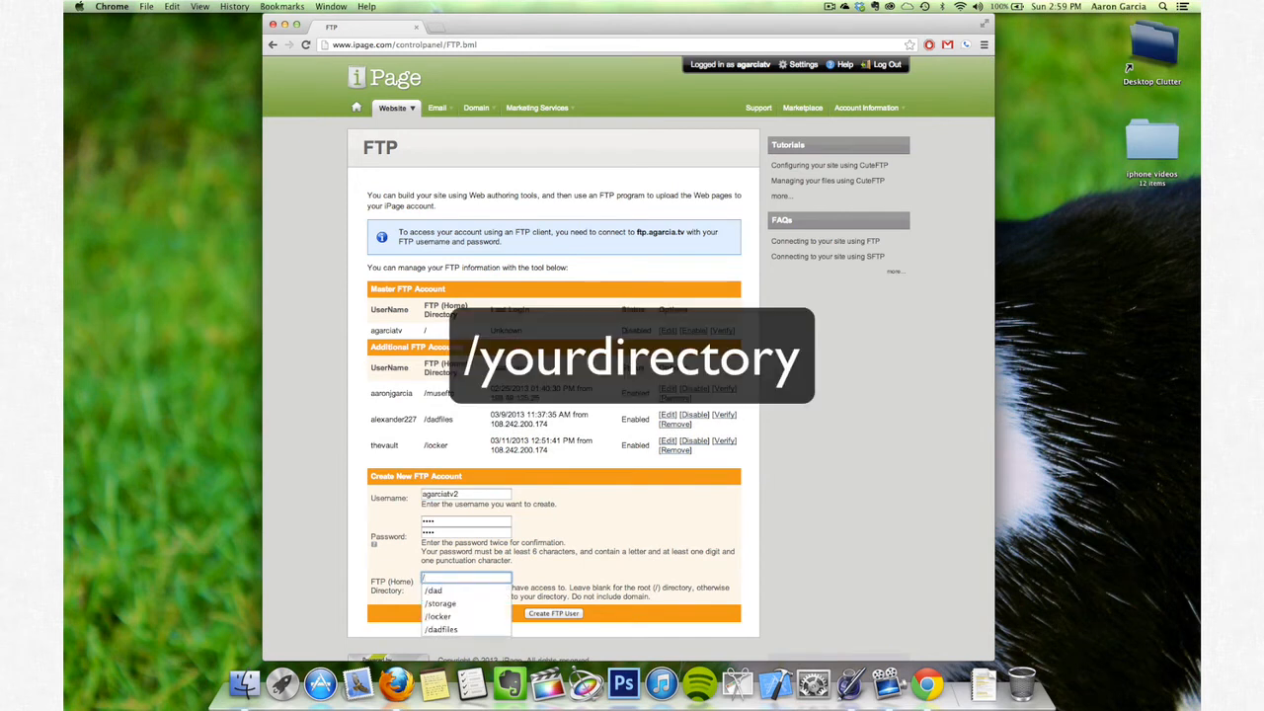
text(/exampledir)
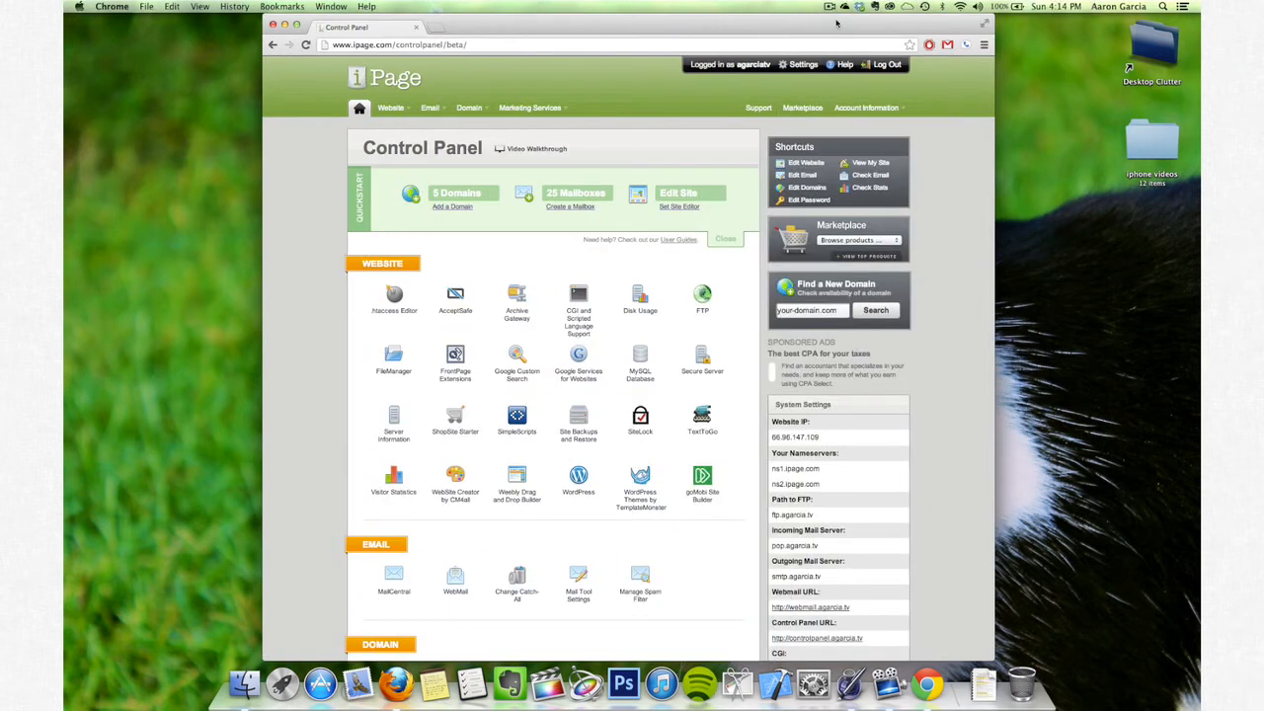
mouse_move(482, 348)
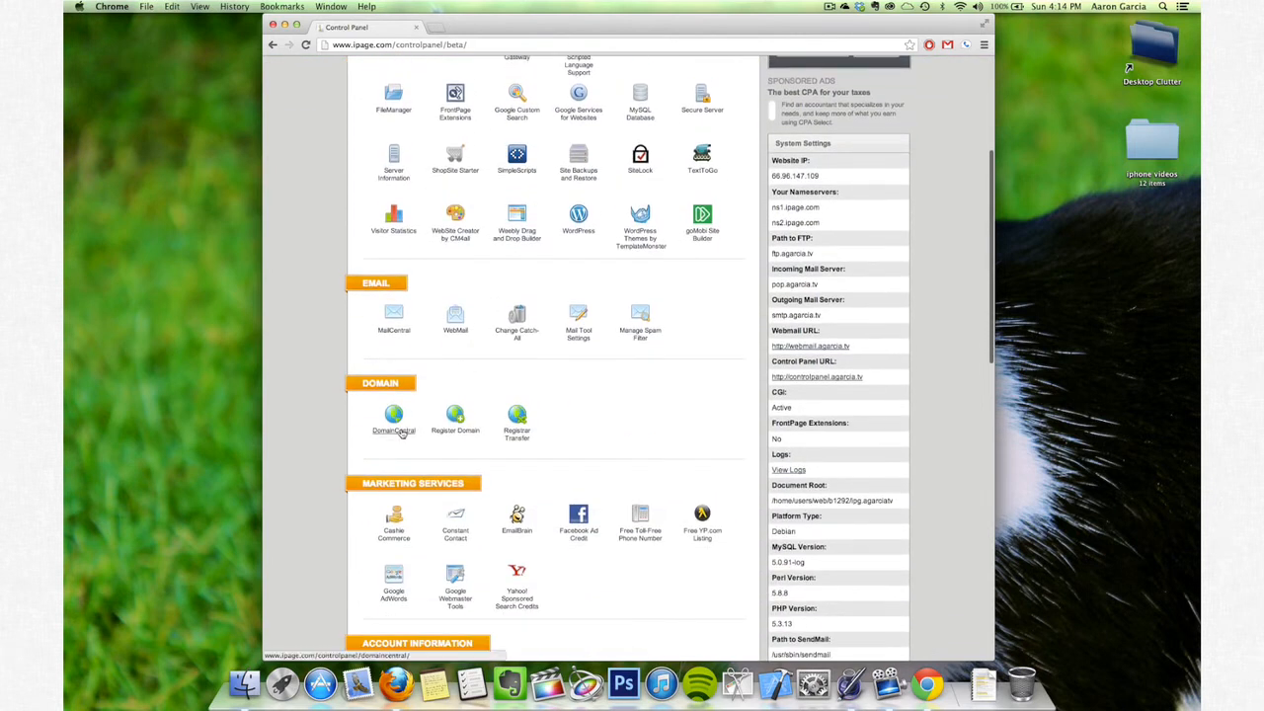
Set uiwstudy.com's DomainCentral pointer to the /exampledirectory subdirectory and save
click(393, 415)
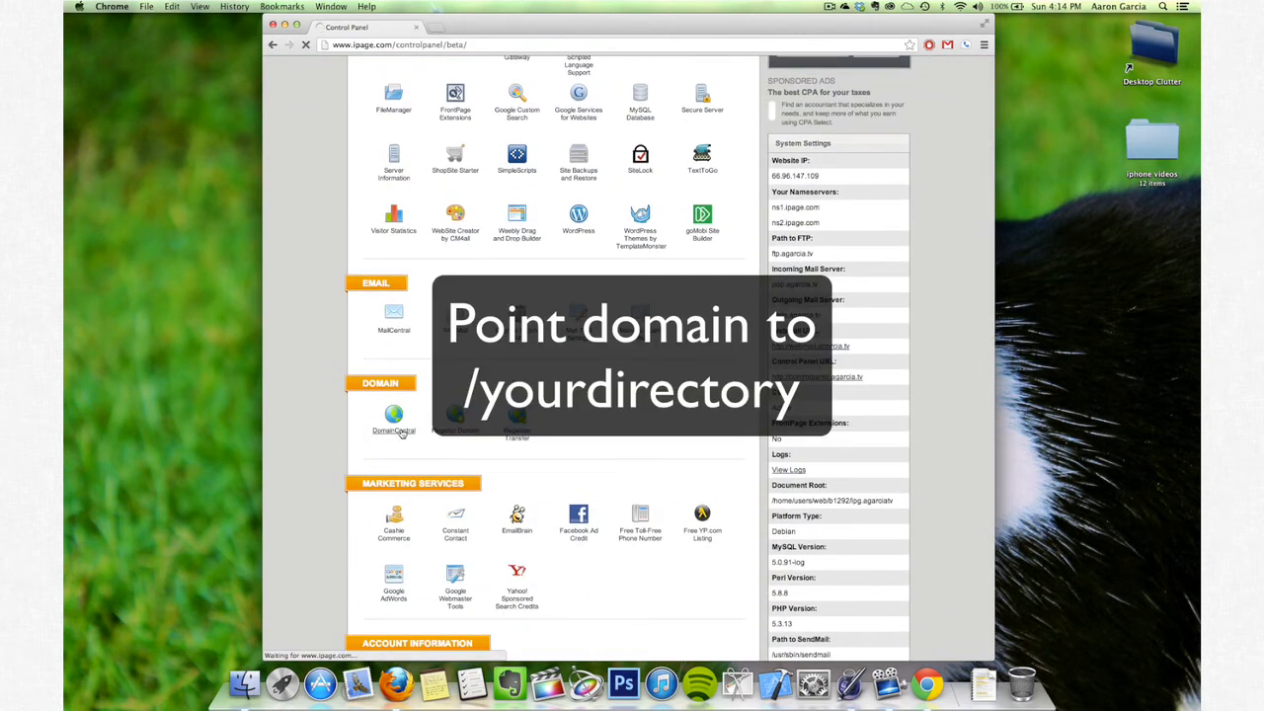
click(393, 414)
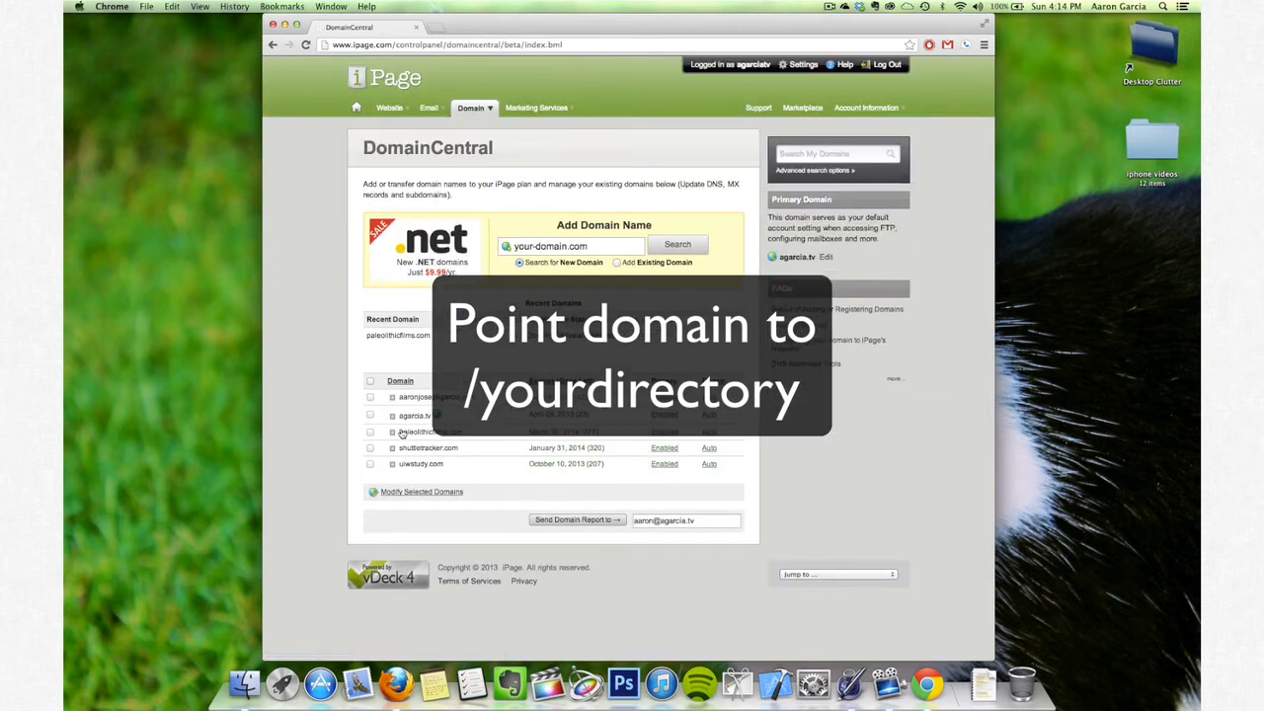
click(421, 464)
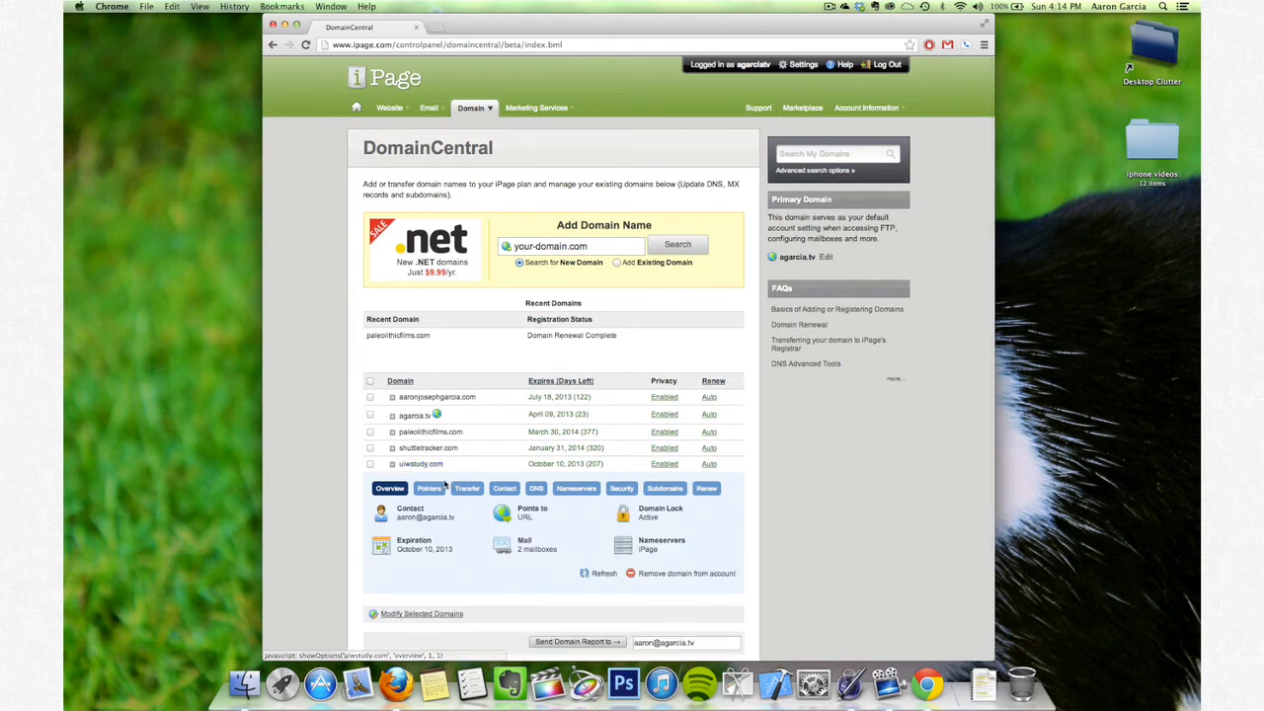
click(428, 488)
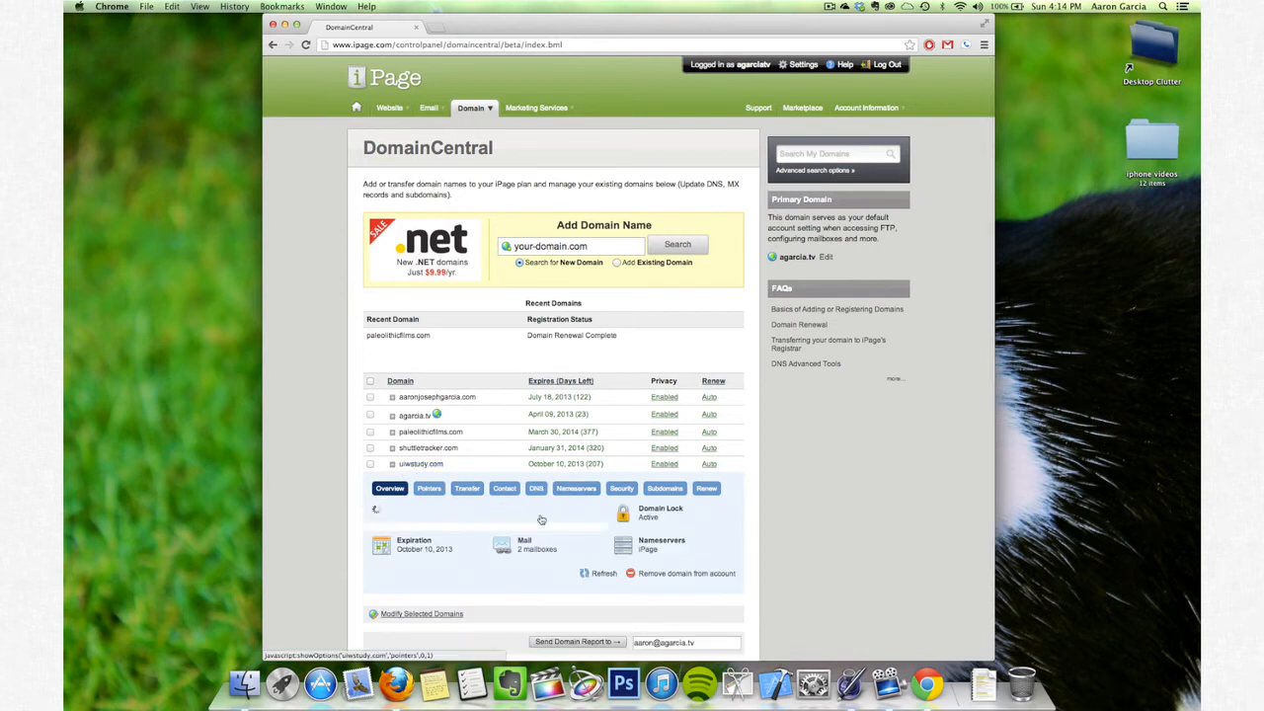
click(428, 488)
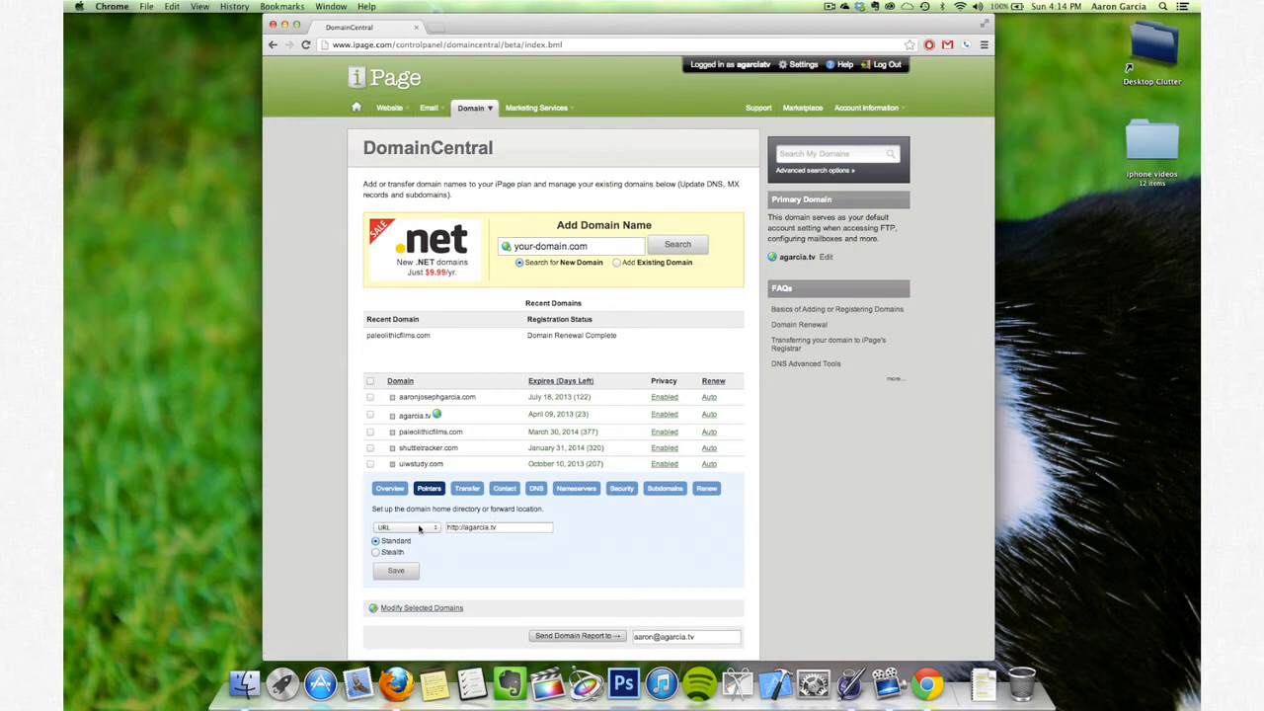
click(405, 526)
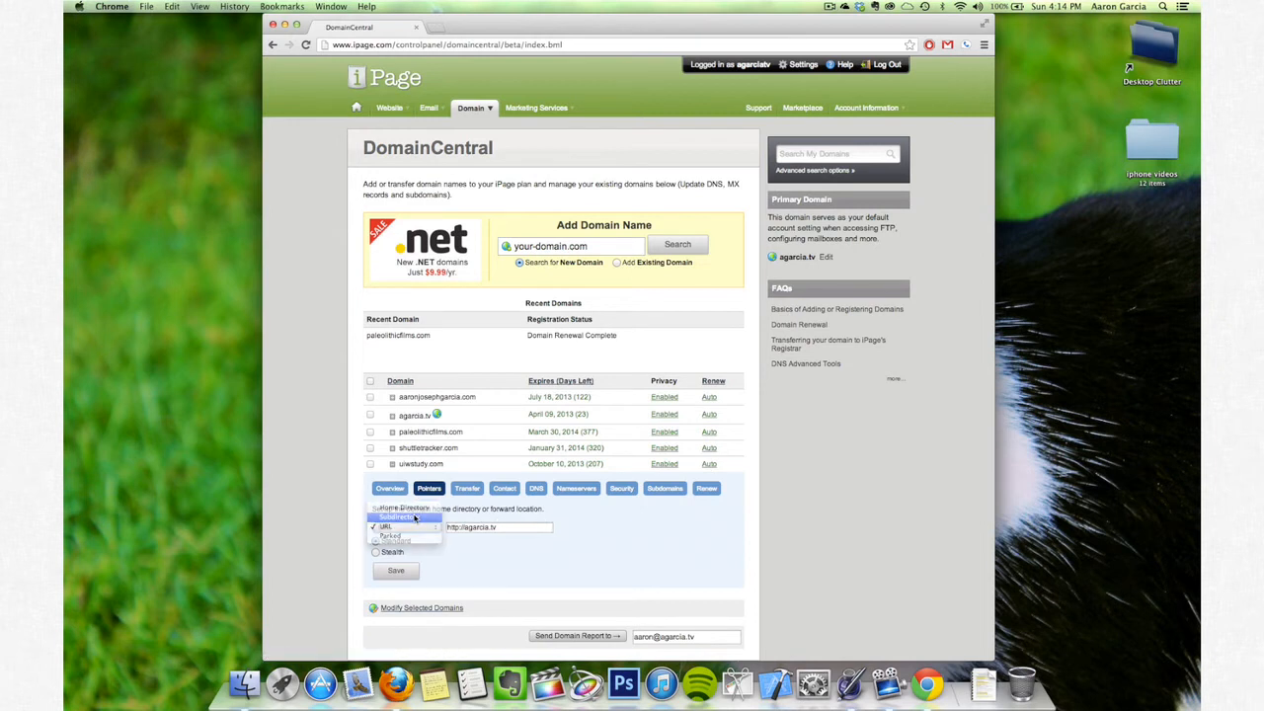
click(396, 517)
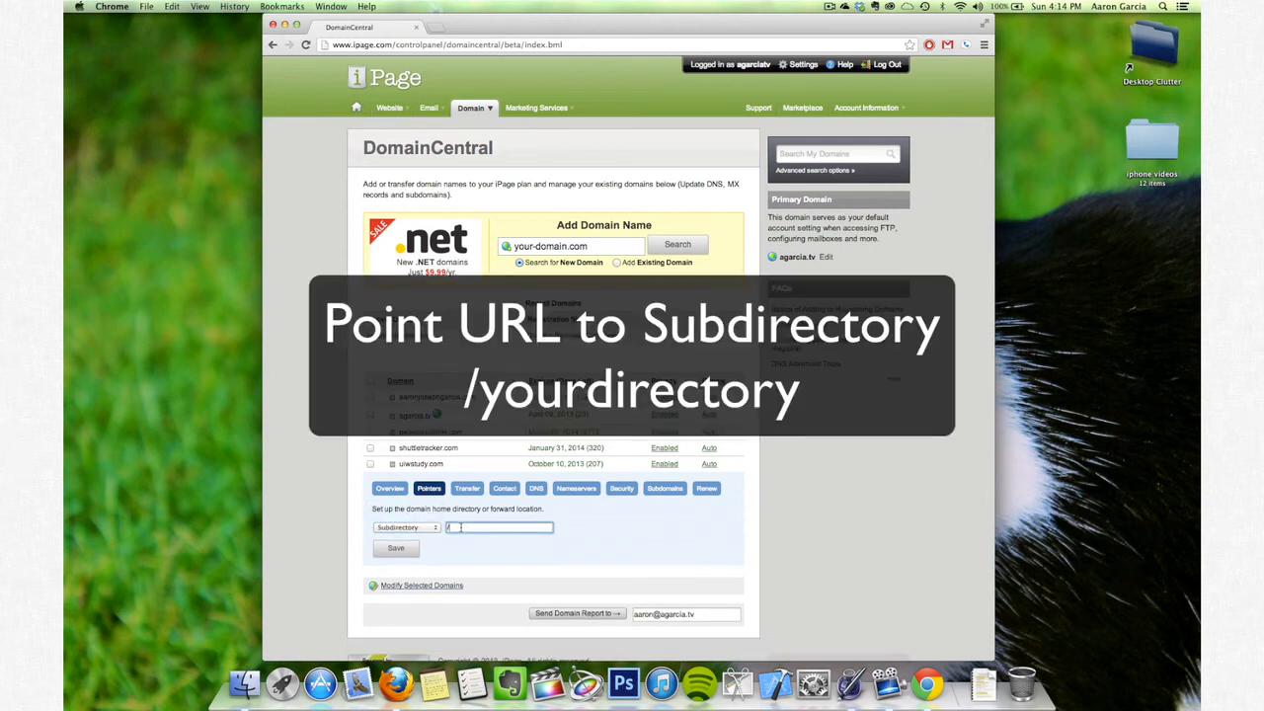
text(/exampledirectory)
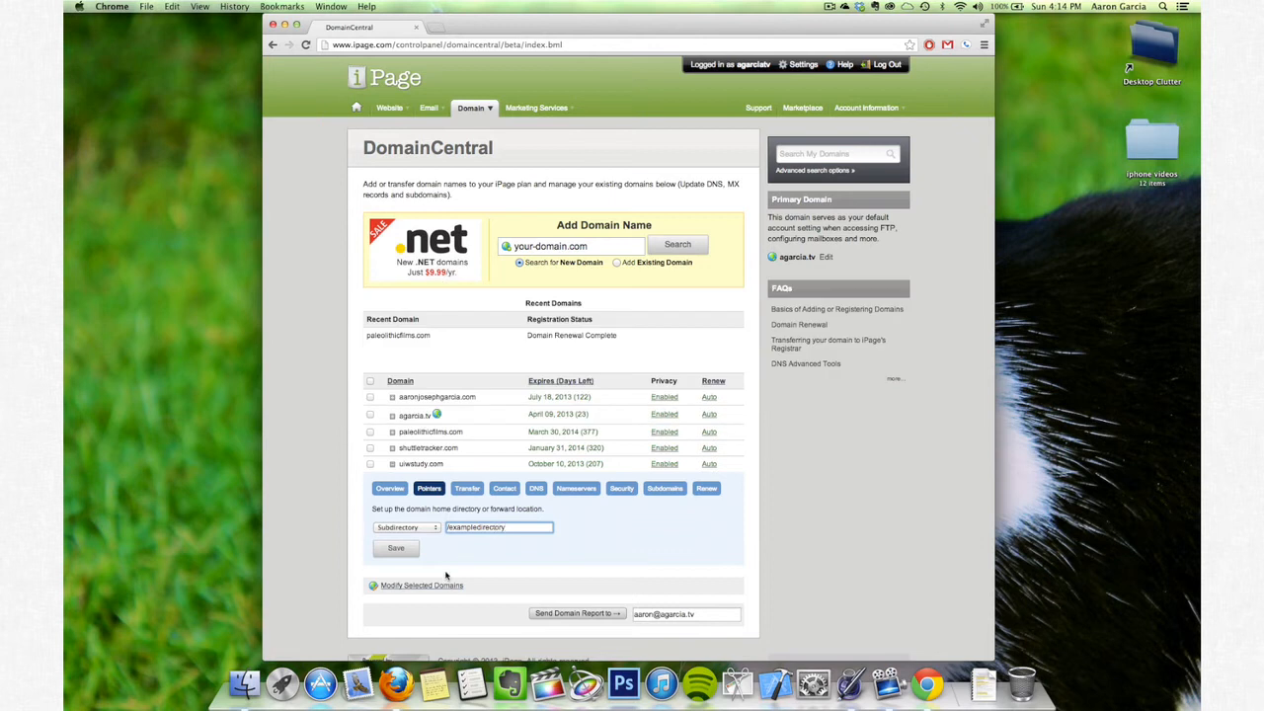
click(396, 548)
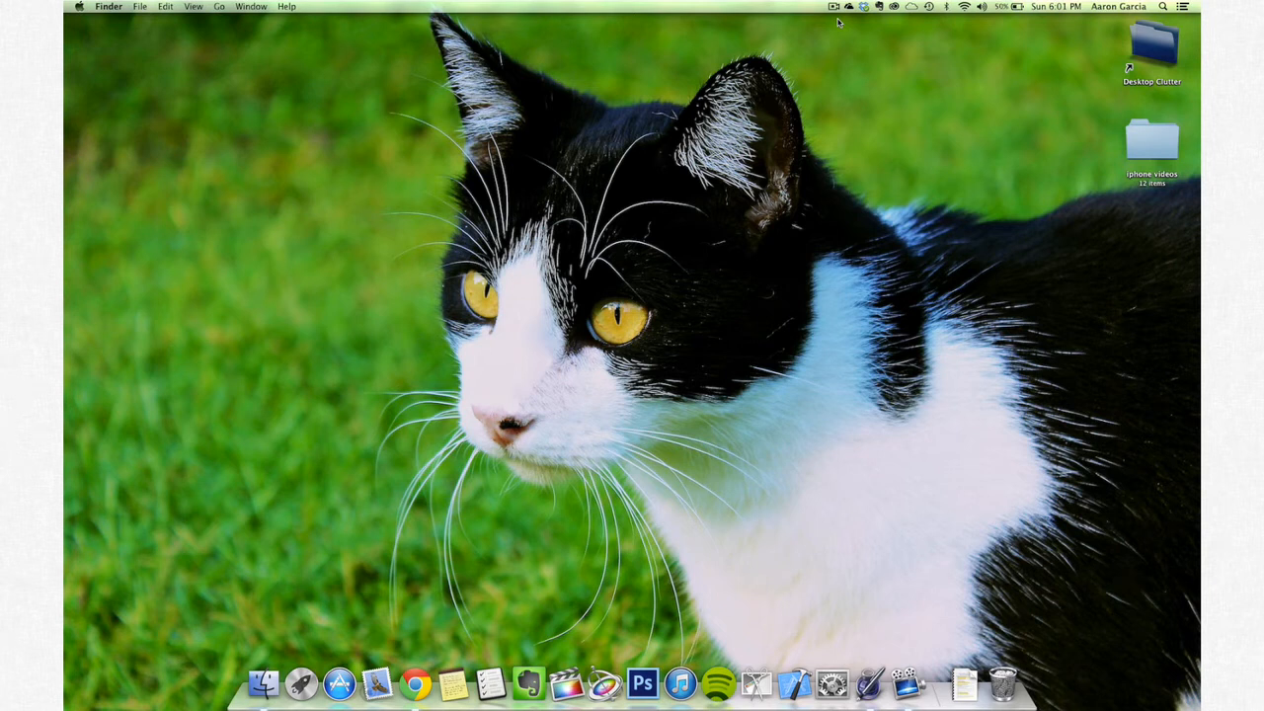
mouse_move(415, 683)
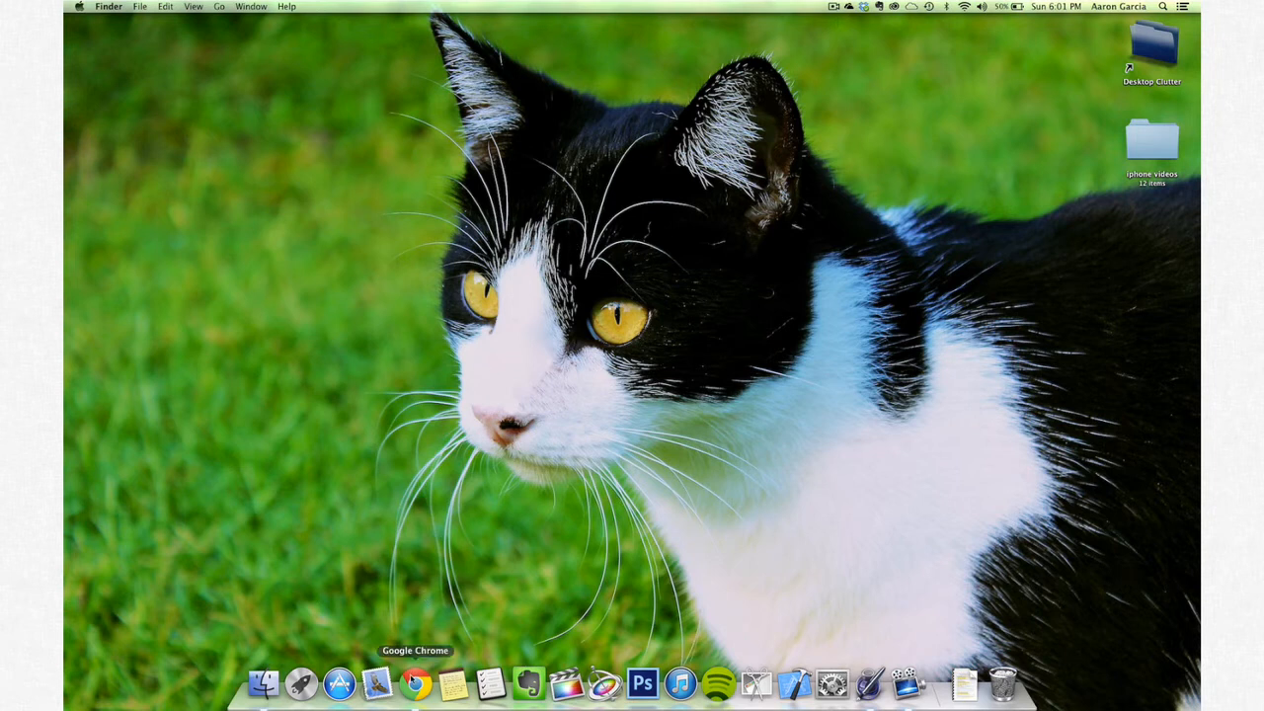
Visit agarcia.tv/template in Chrome and open the downloaded ExampleTemplate.muse project
click(415, 682)
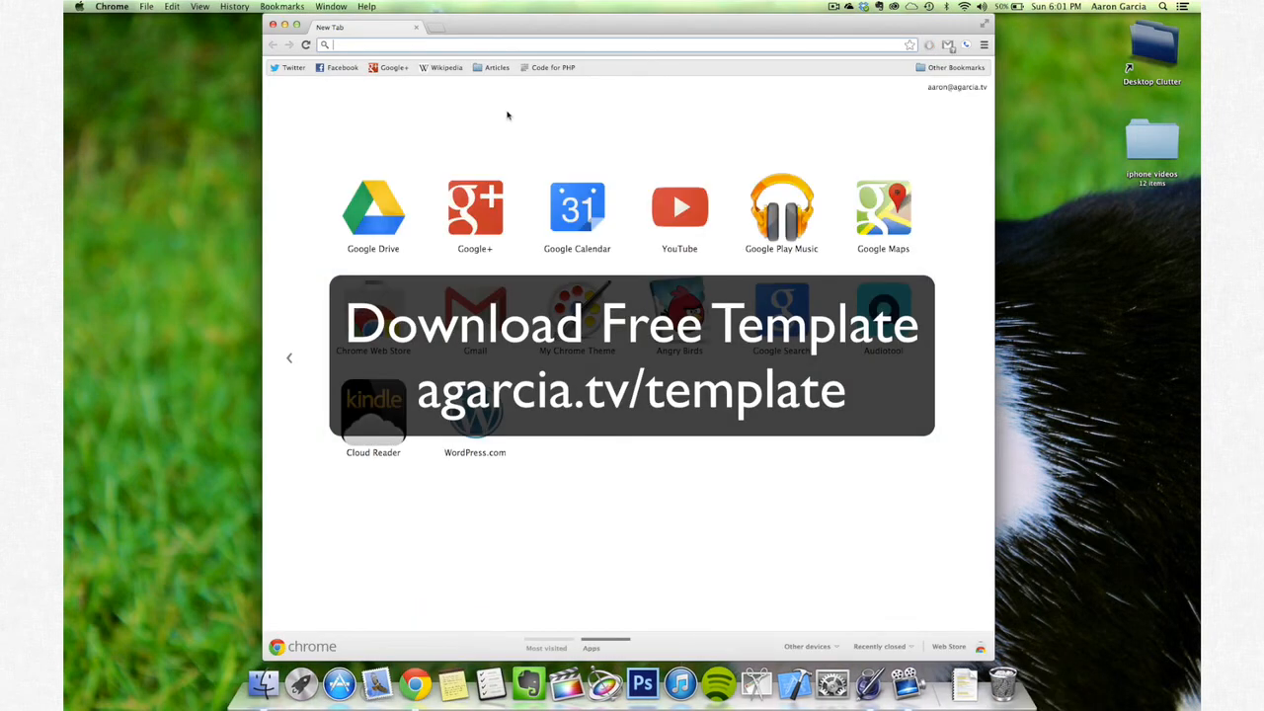
text(agarcia.tv/template)
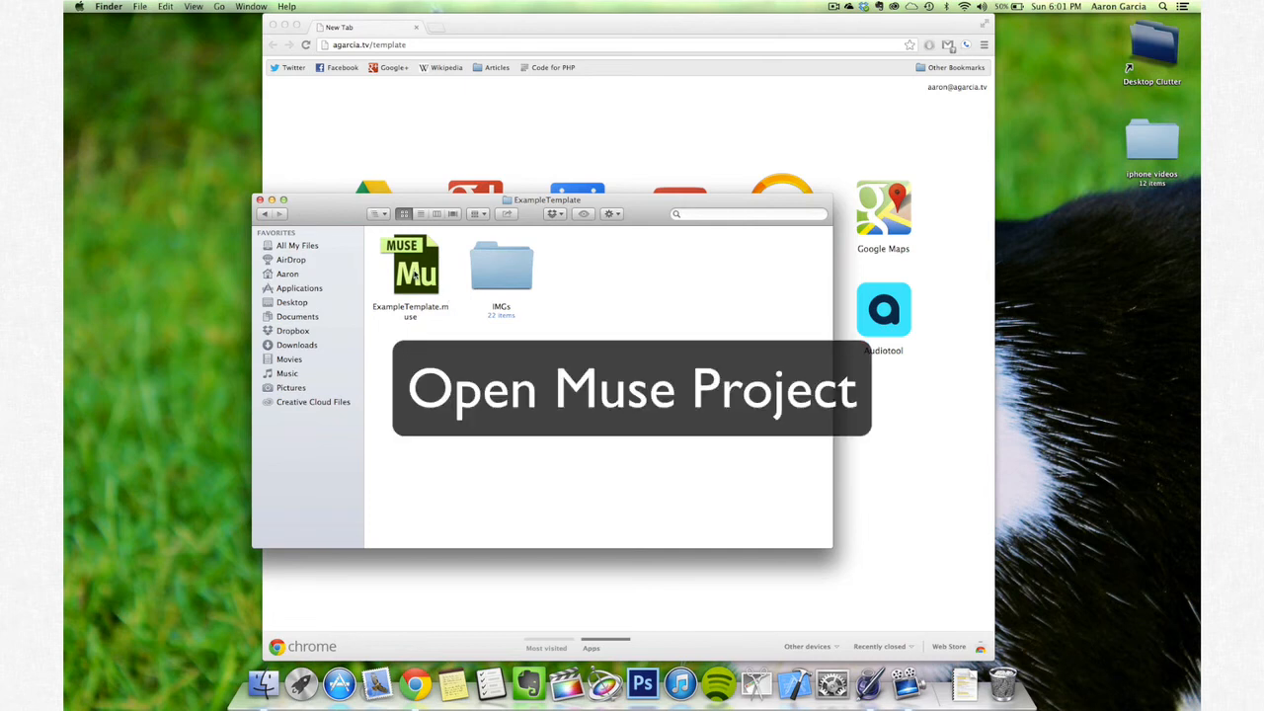
double_click(410, 267)
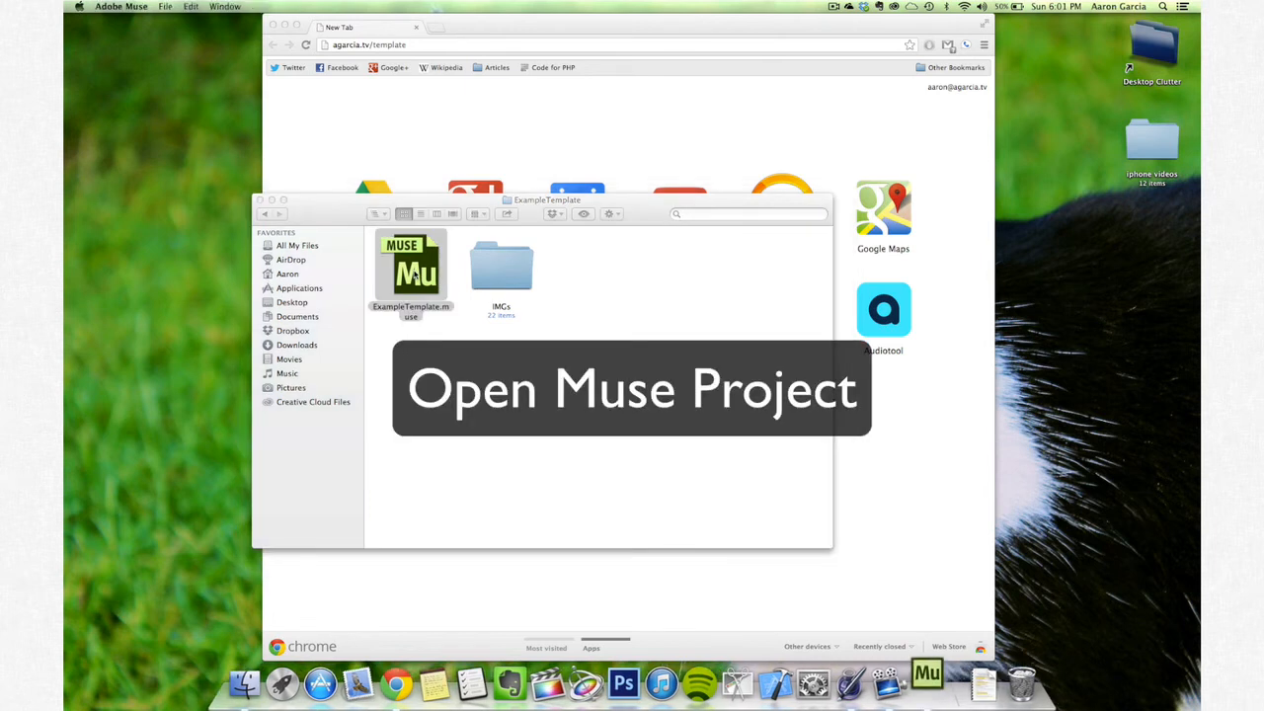
double_click(410, 272)
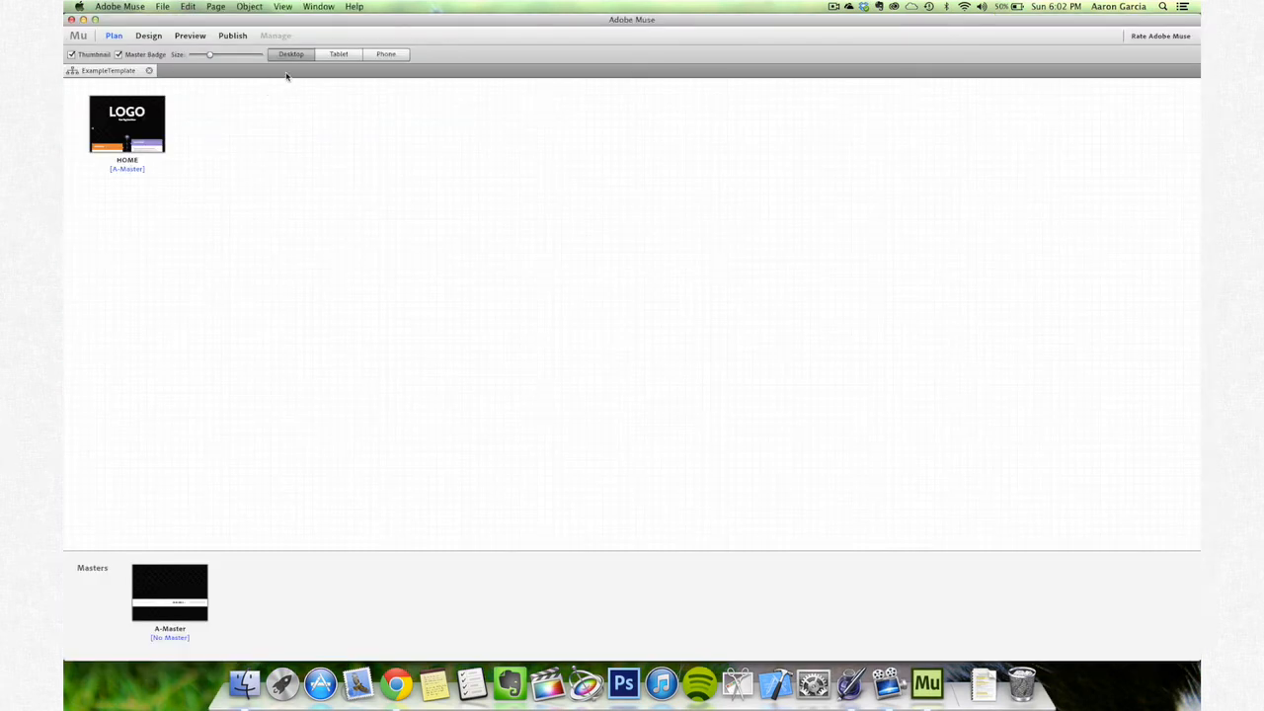
mouse_move(296, 130)
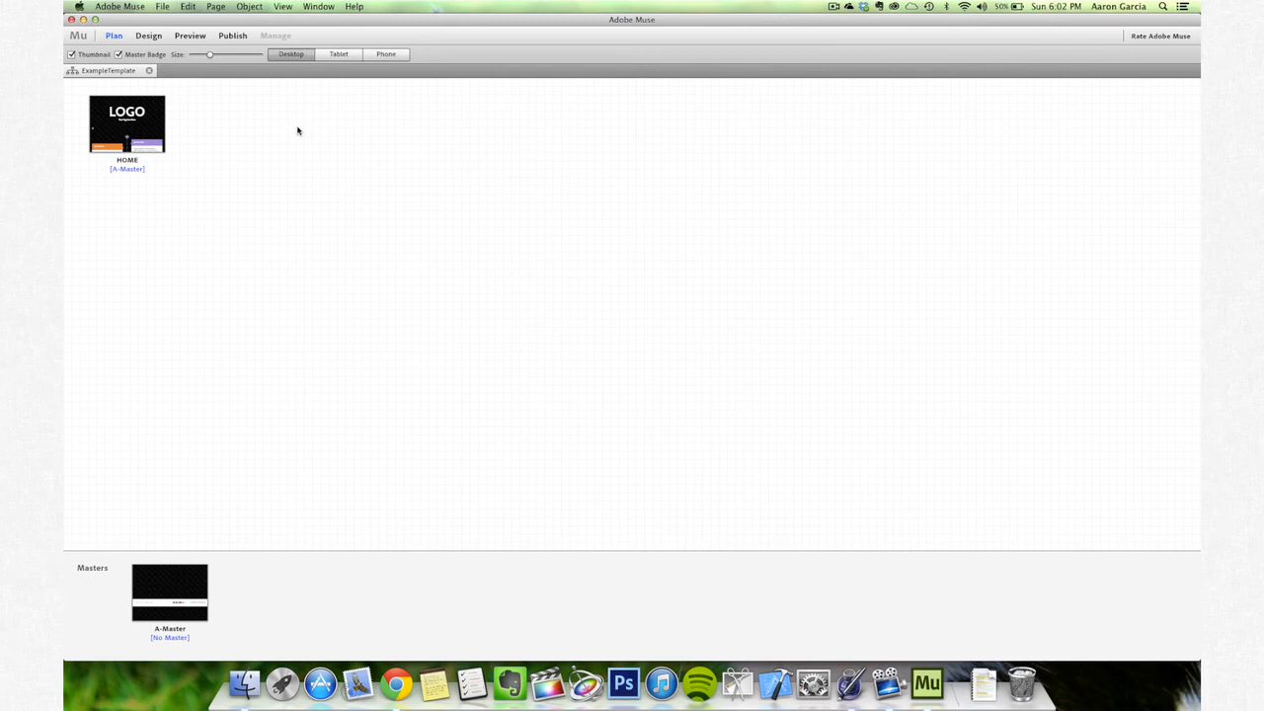
mouse_move(203, 83)
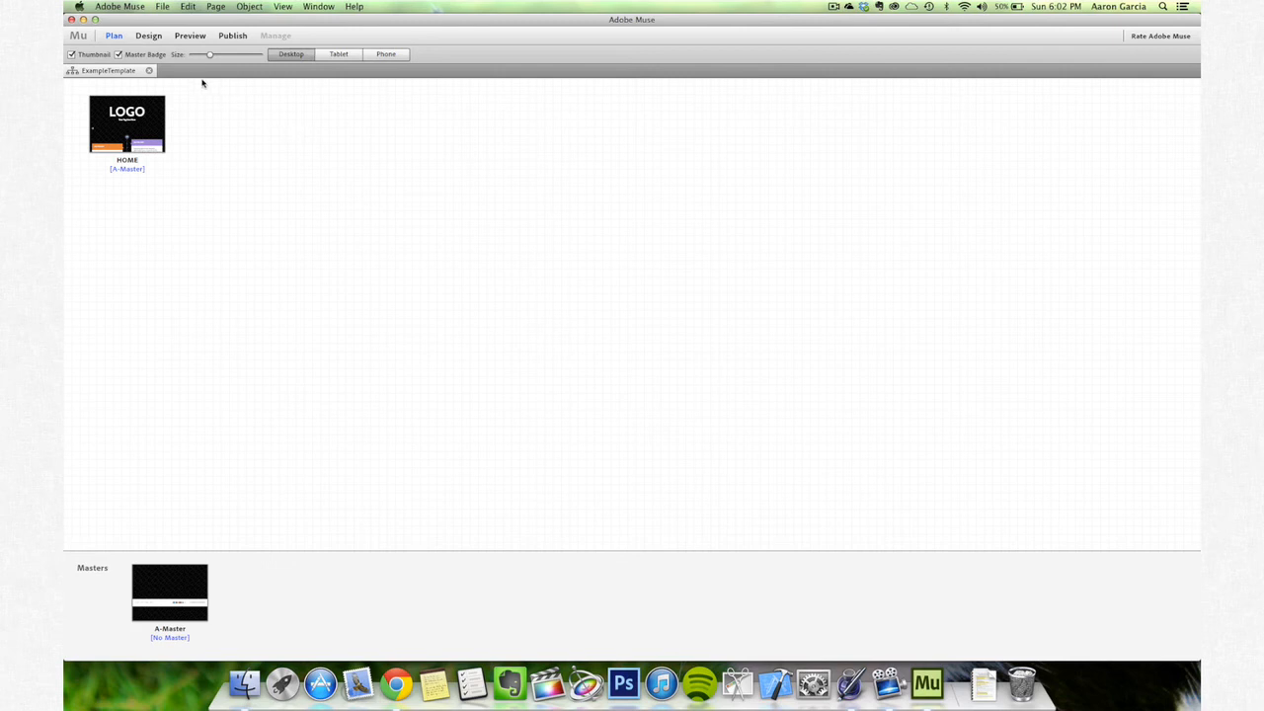
Open the ExampleTemplate HOME page in its own editing tab from Plan view
double_click(128, 123)
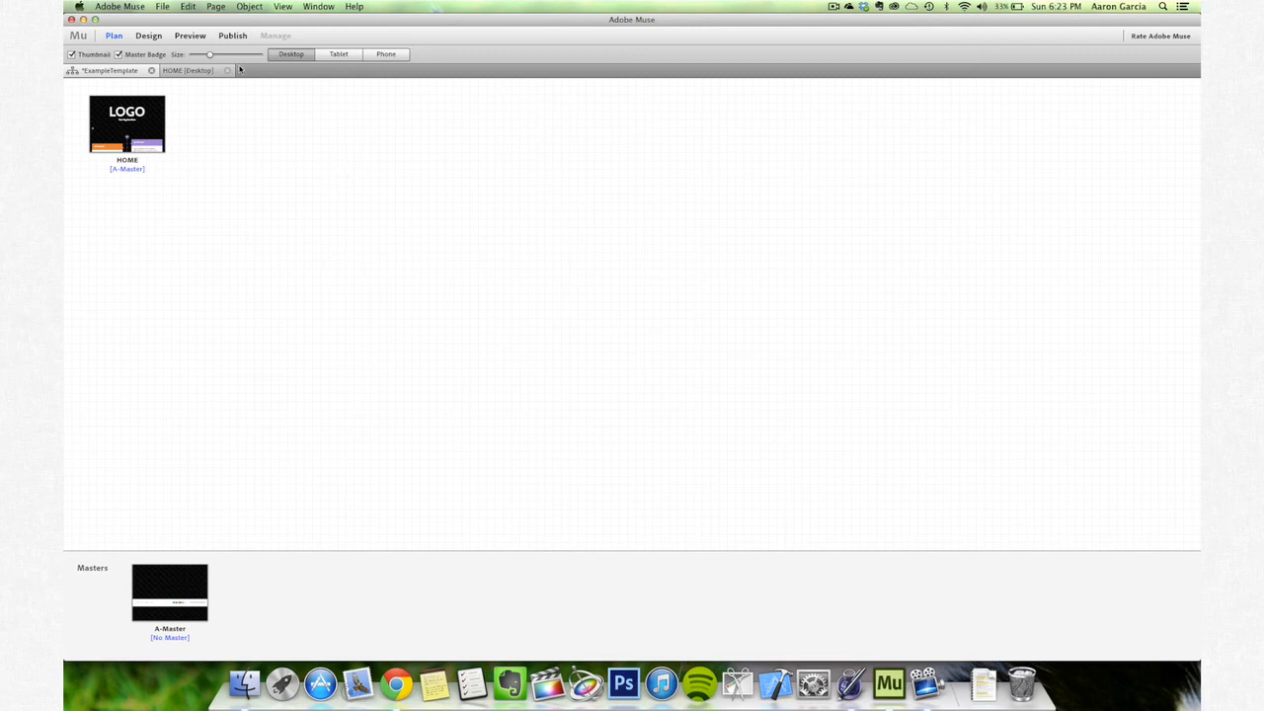
Upload the site with File > Upload to FTP Host into the /museftp directory
click(162, 6)
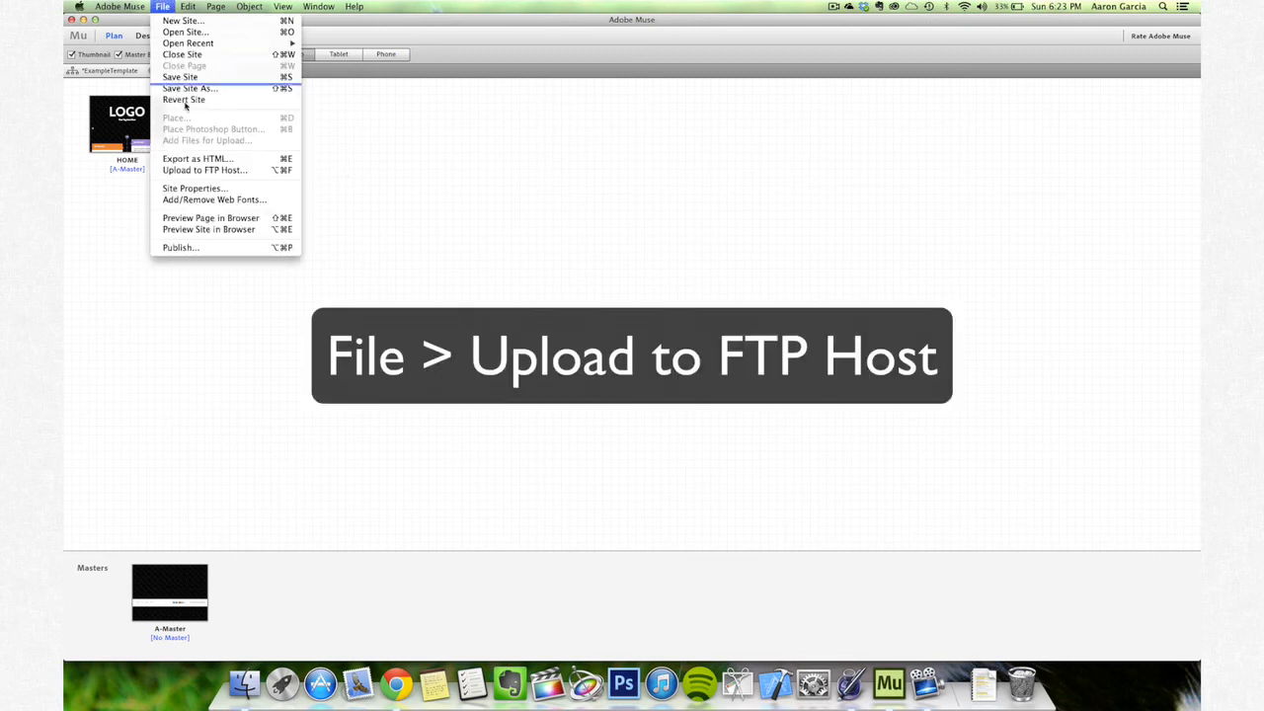
click(205, 170)
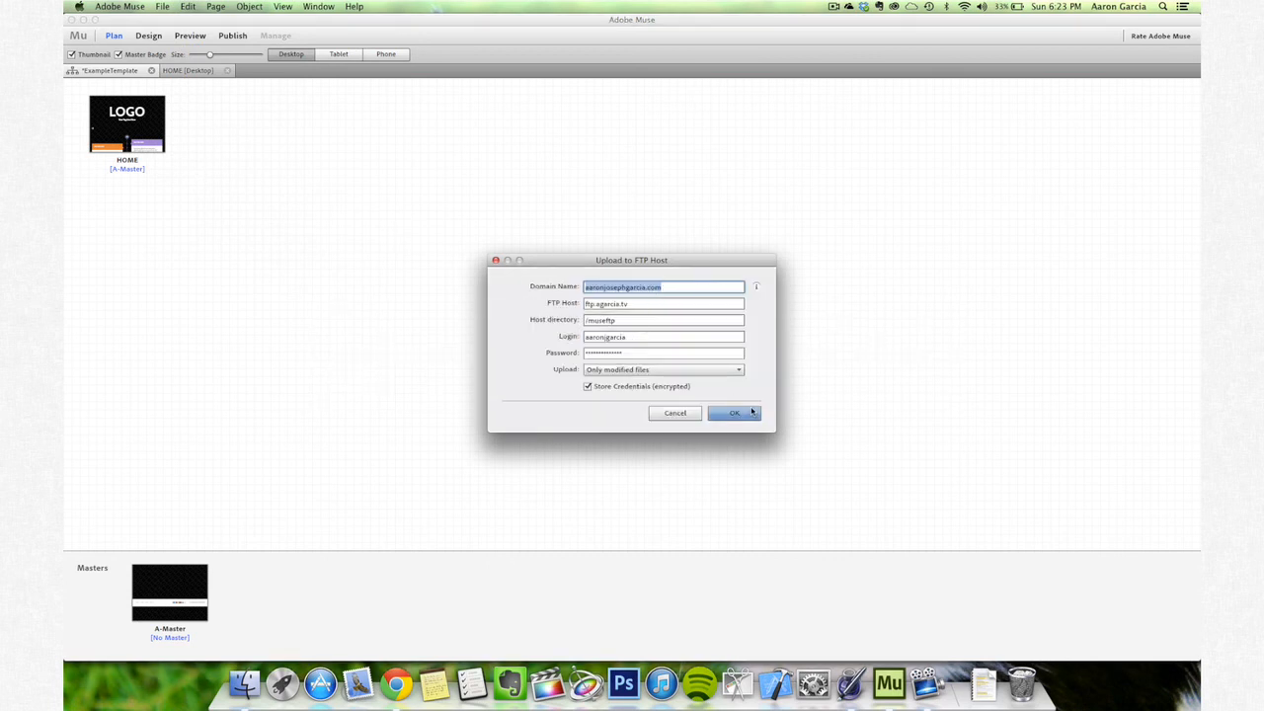
click(734, 412)
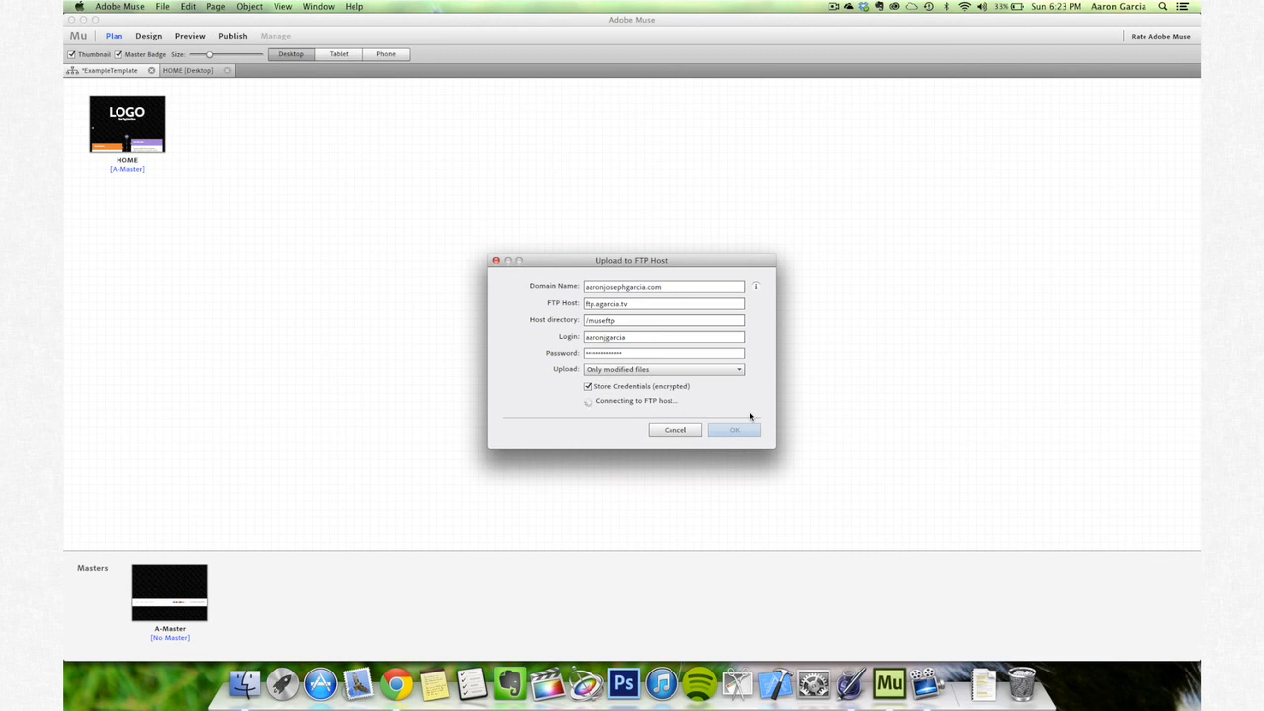
click(734, 429)
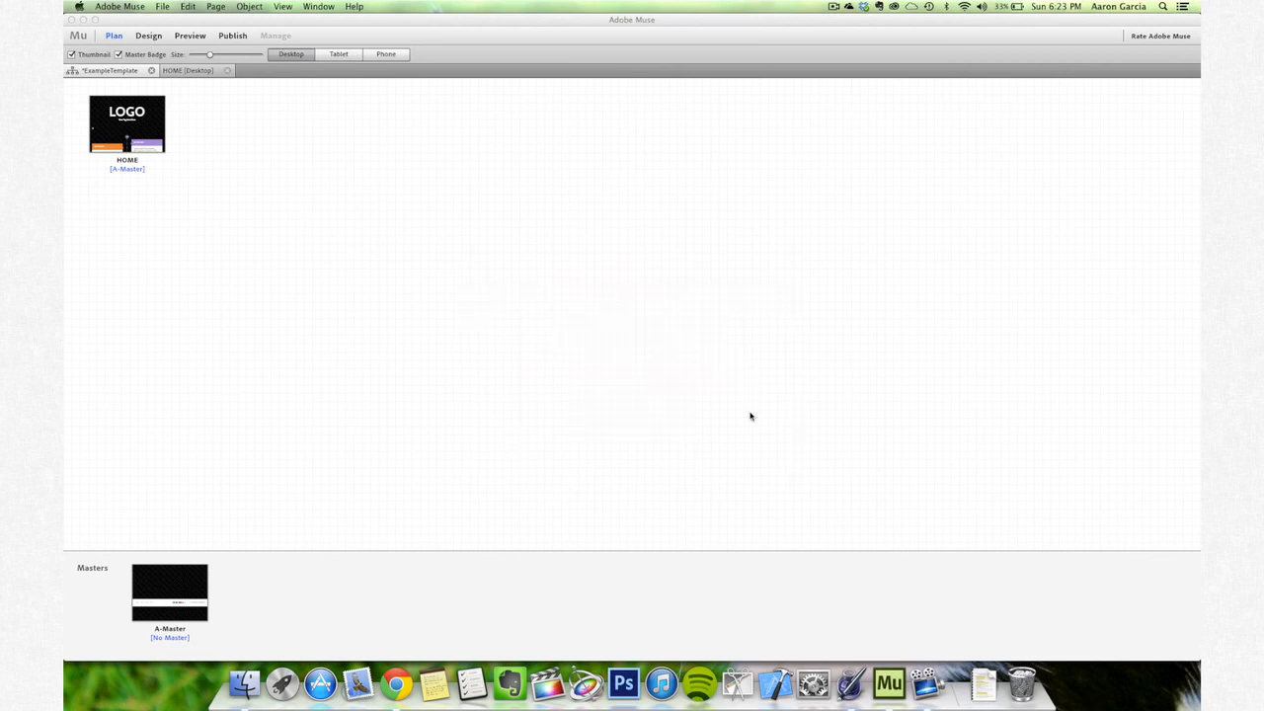